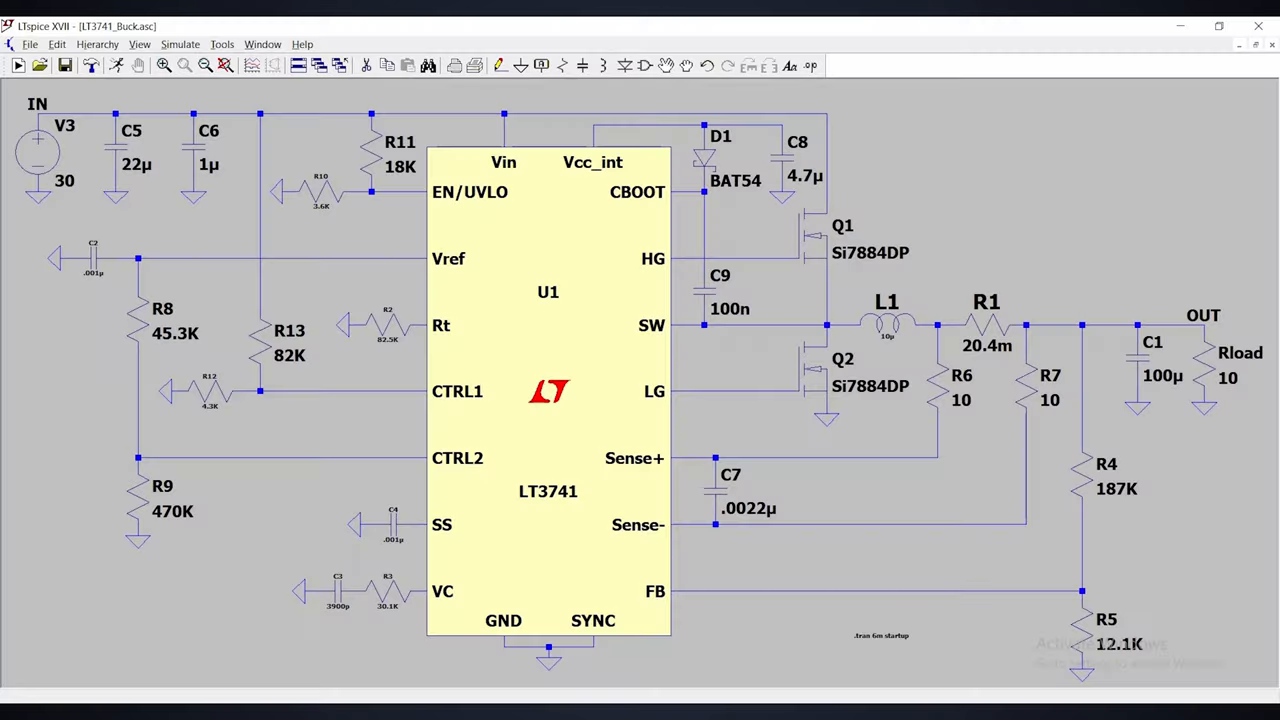
mouse_move(1008, 258)
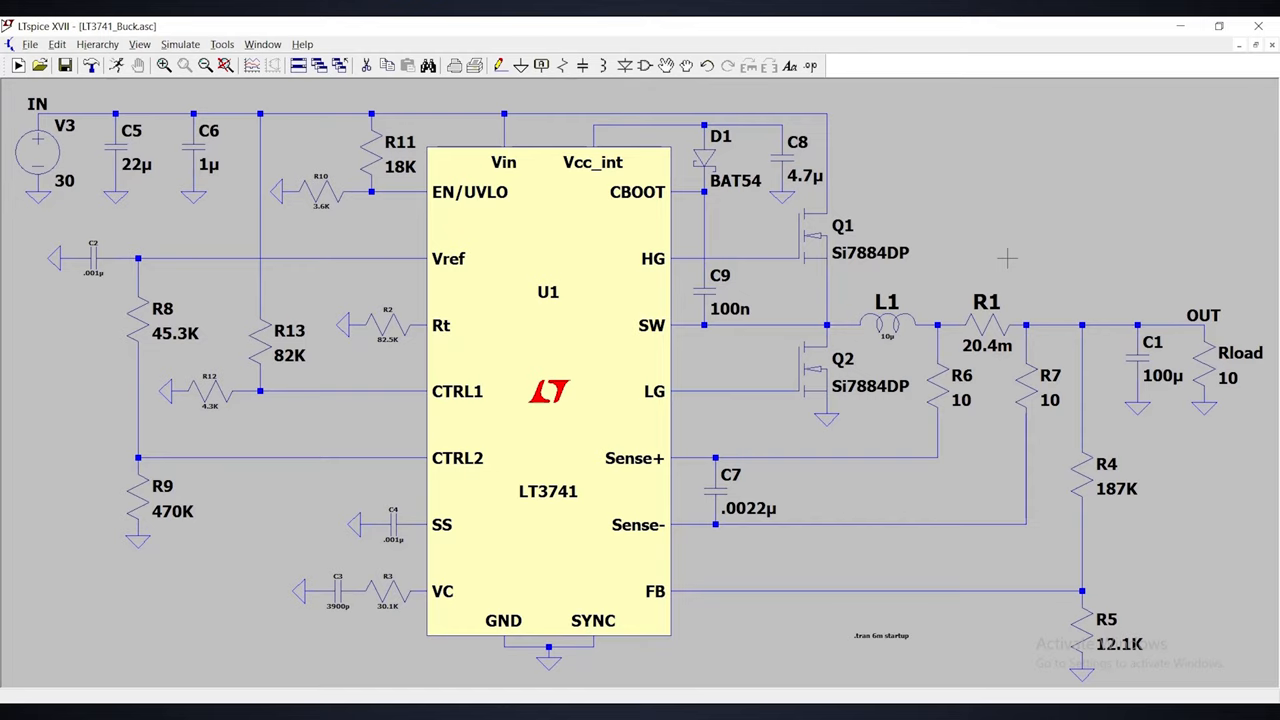
mouse_move(500, 528)
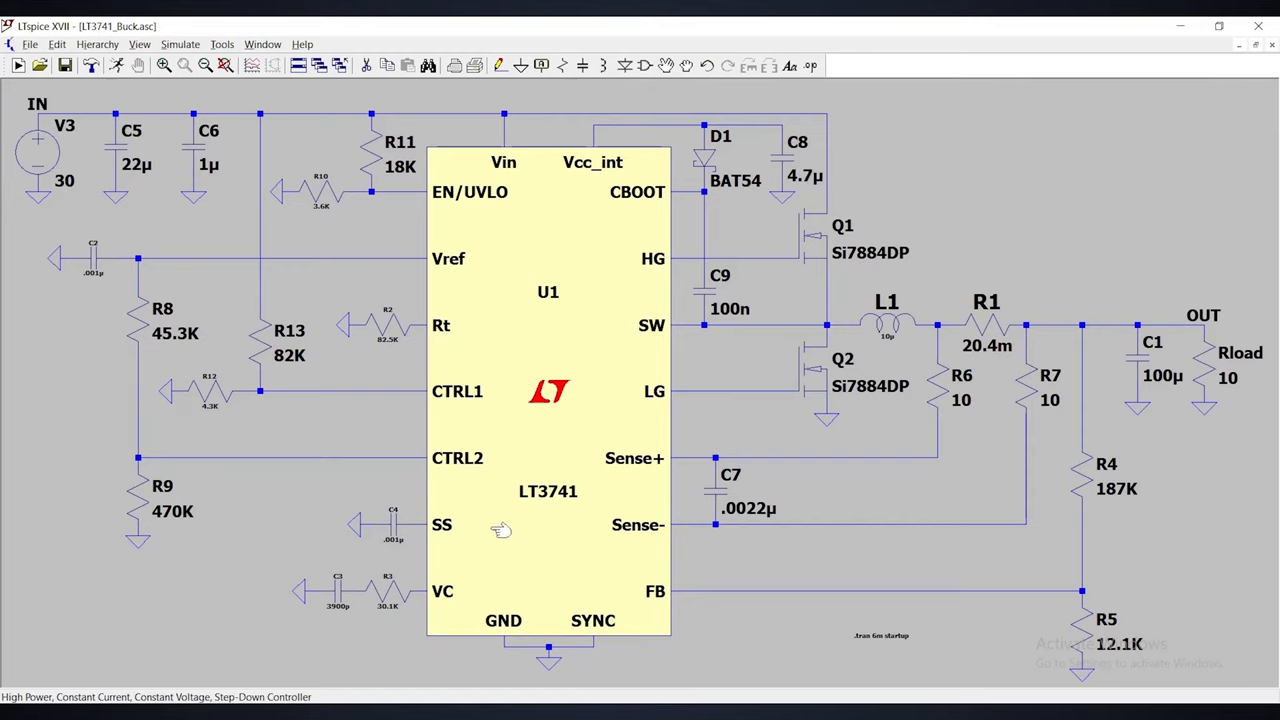
mouse_move(584, 524)
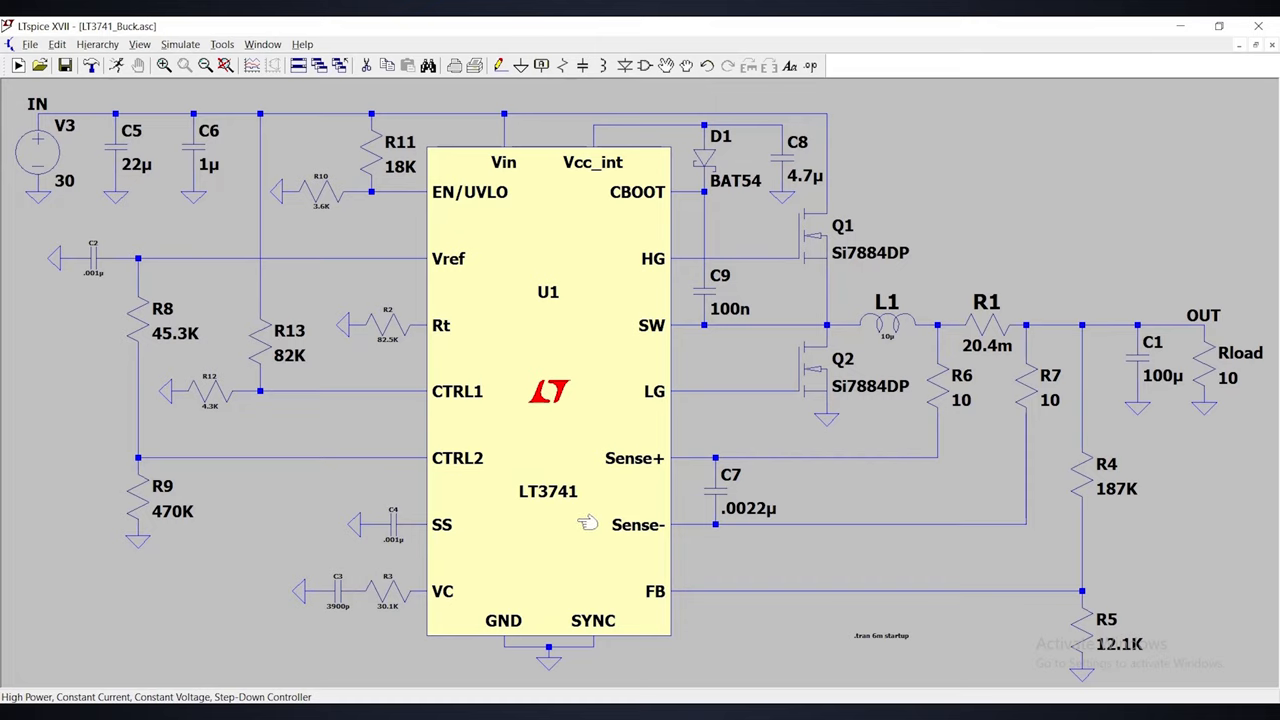
mouse_move(708, 568)
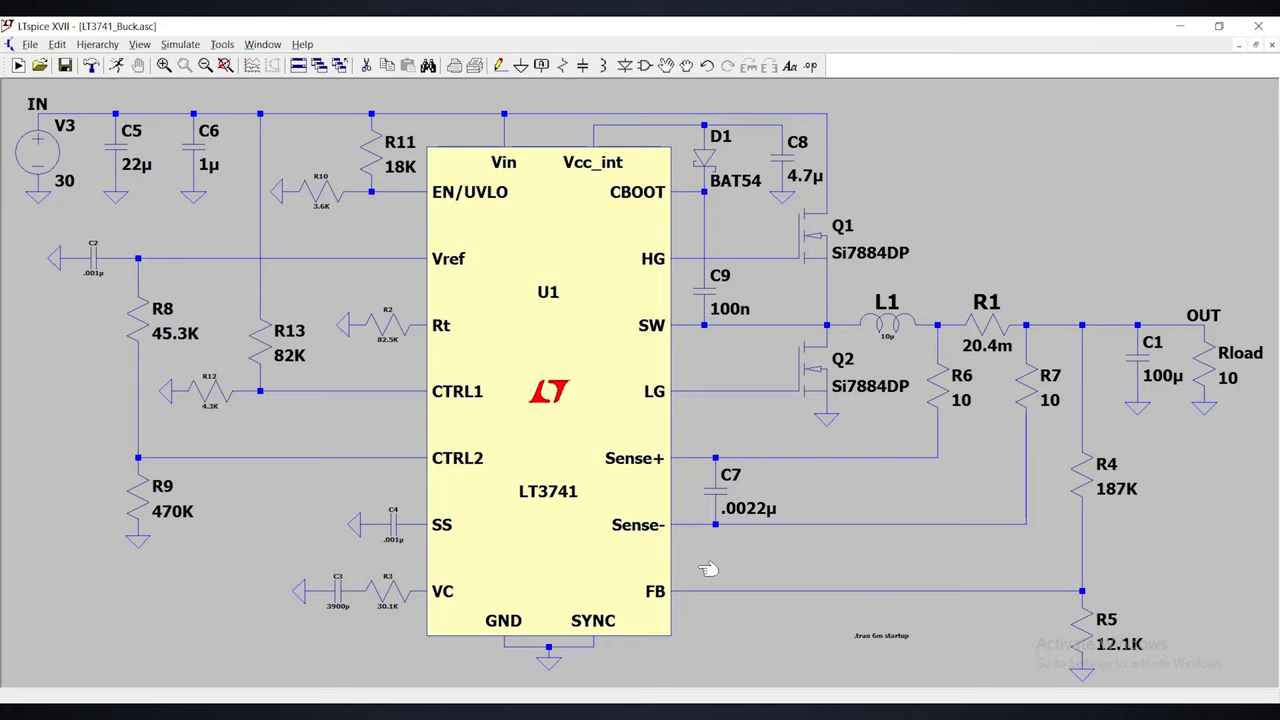
mouse_move(724, 596)
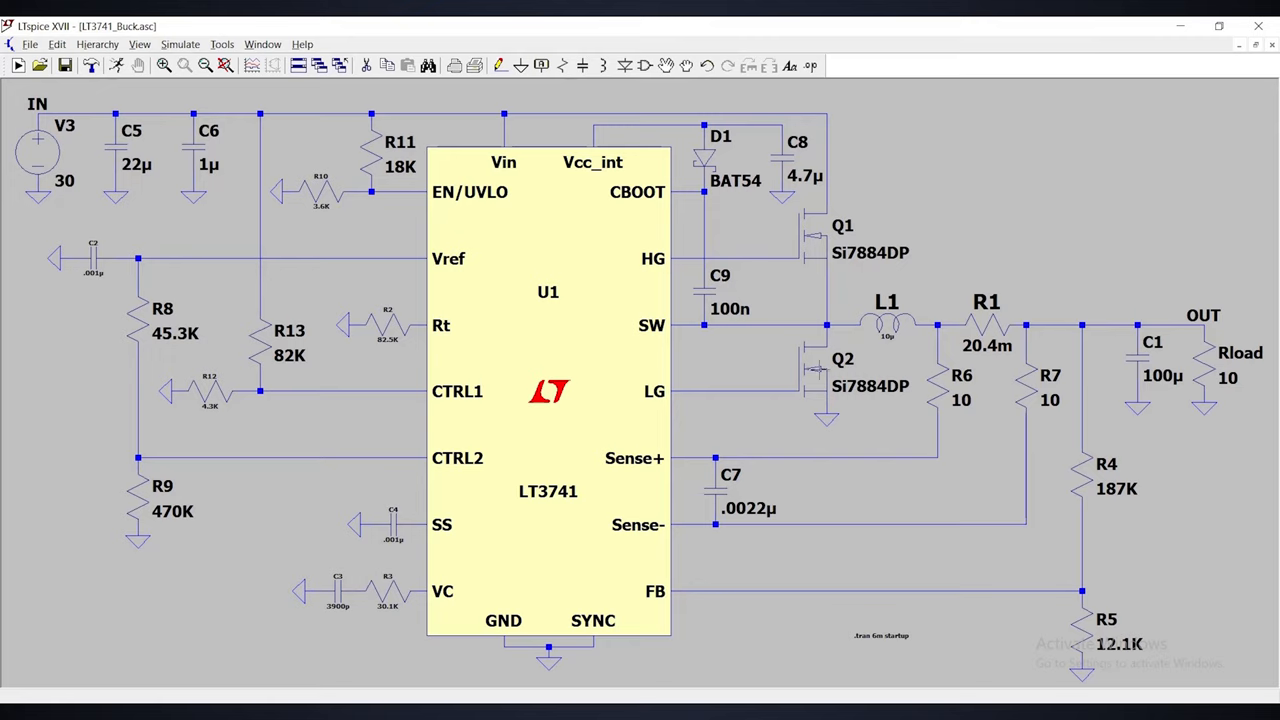
mouse_move(808, 248)
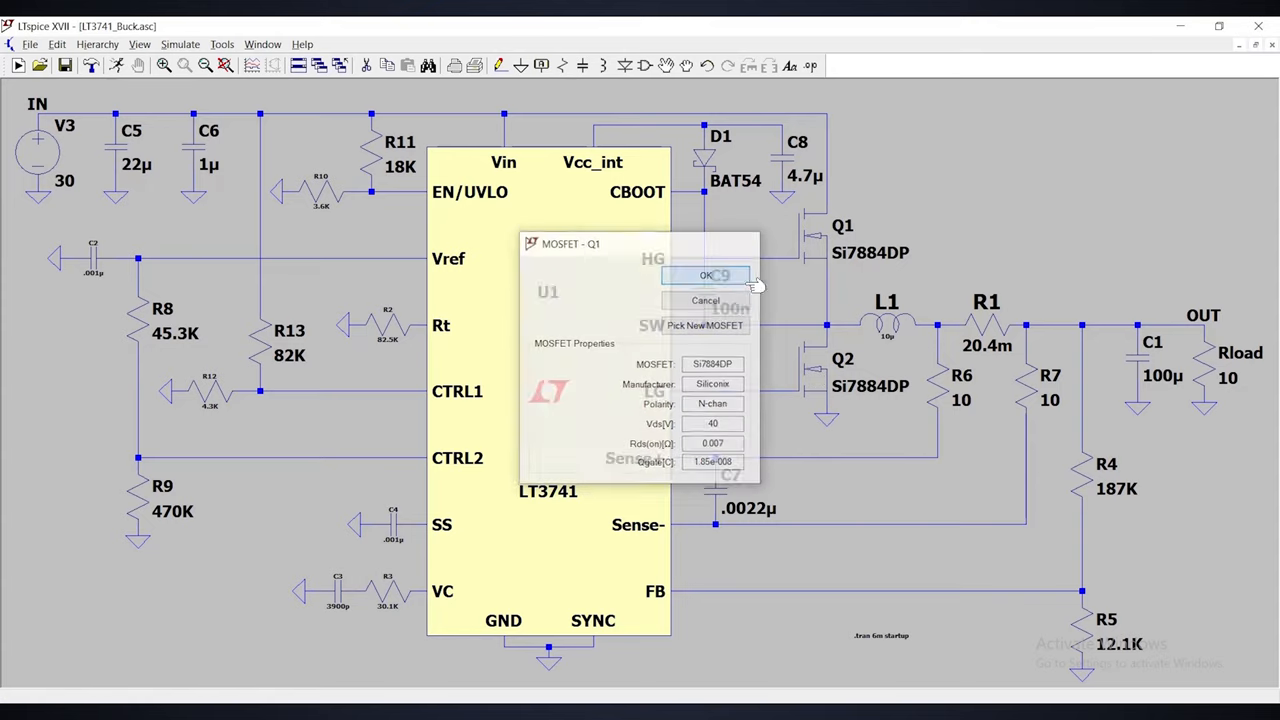
Close the Q1 MOSFET properties dialog, keeping the schematic unchanged.
click(714, 276)
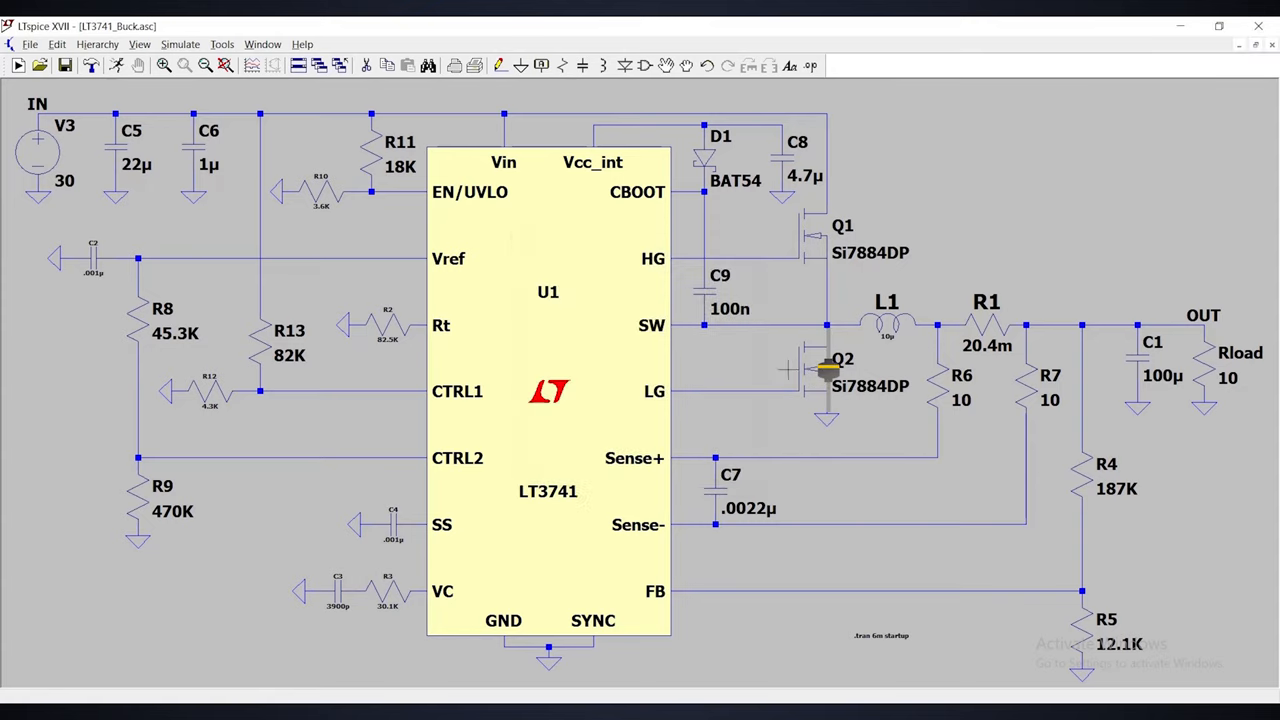
mouse_move(816, 390)
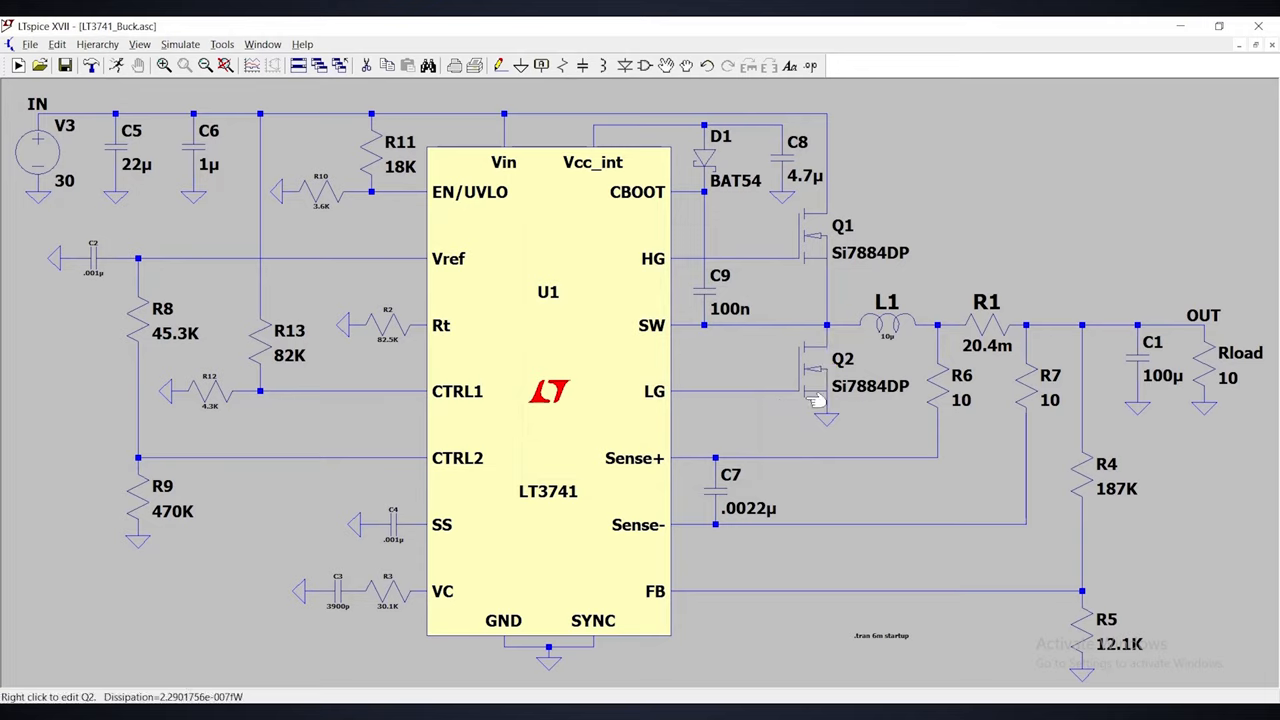
mouse_move(790, 388)
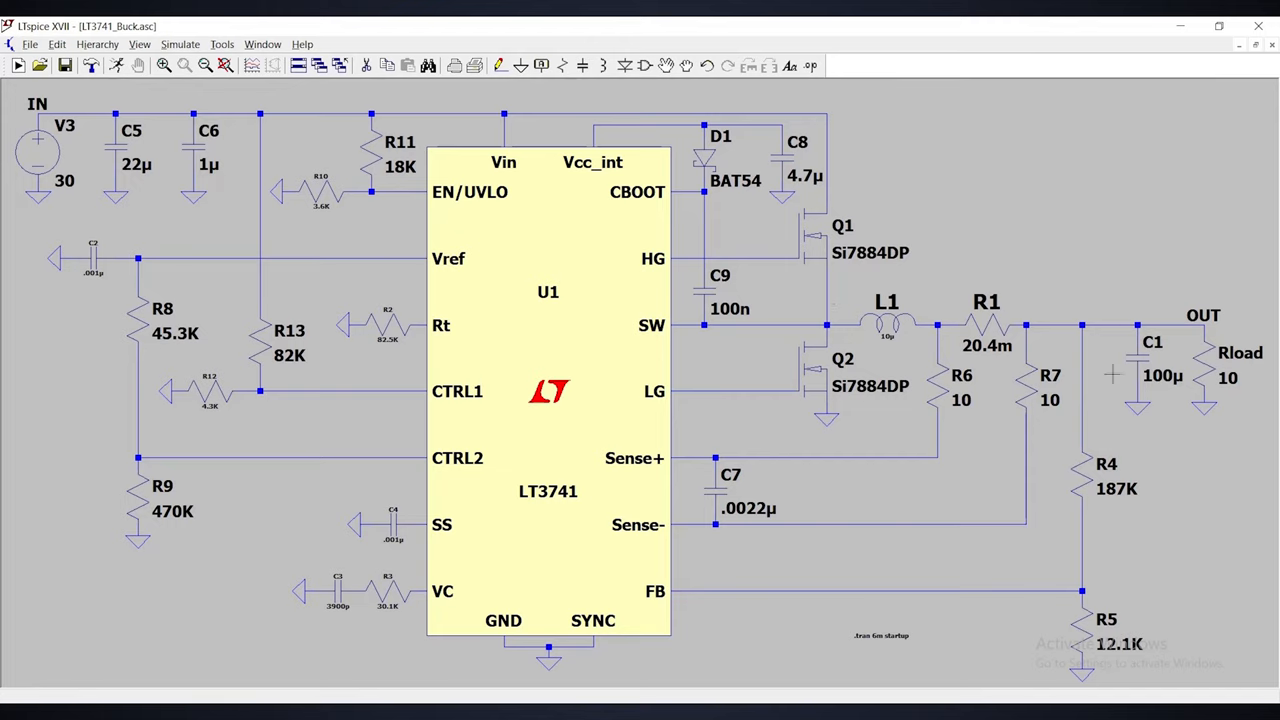
mouse_move(608, 244)
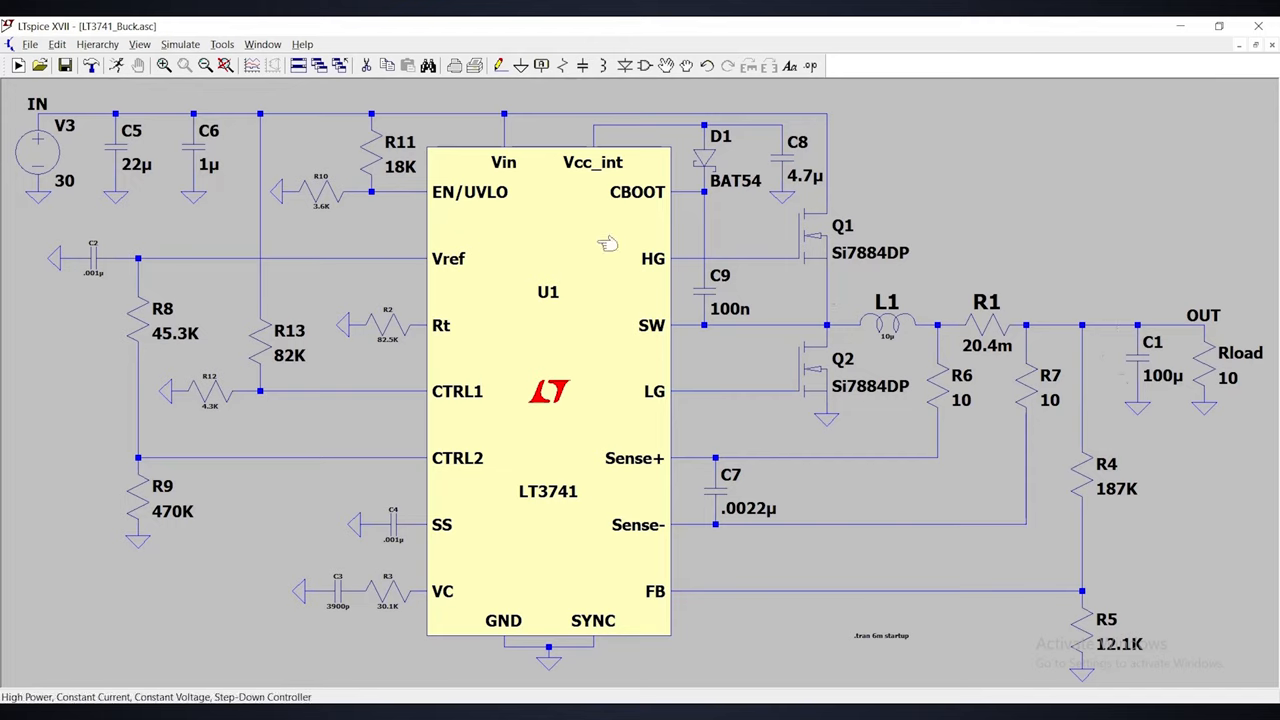
mouse_move(448, 388)
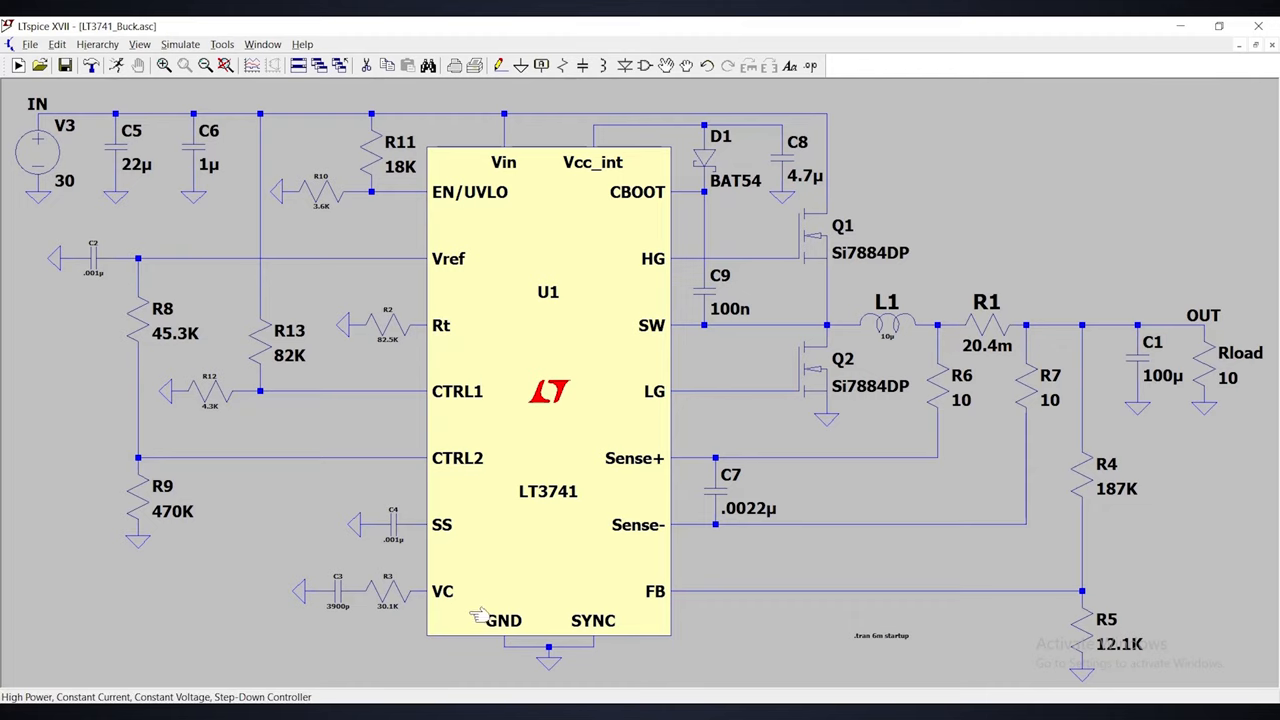
mouse_move(676, 610)
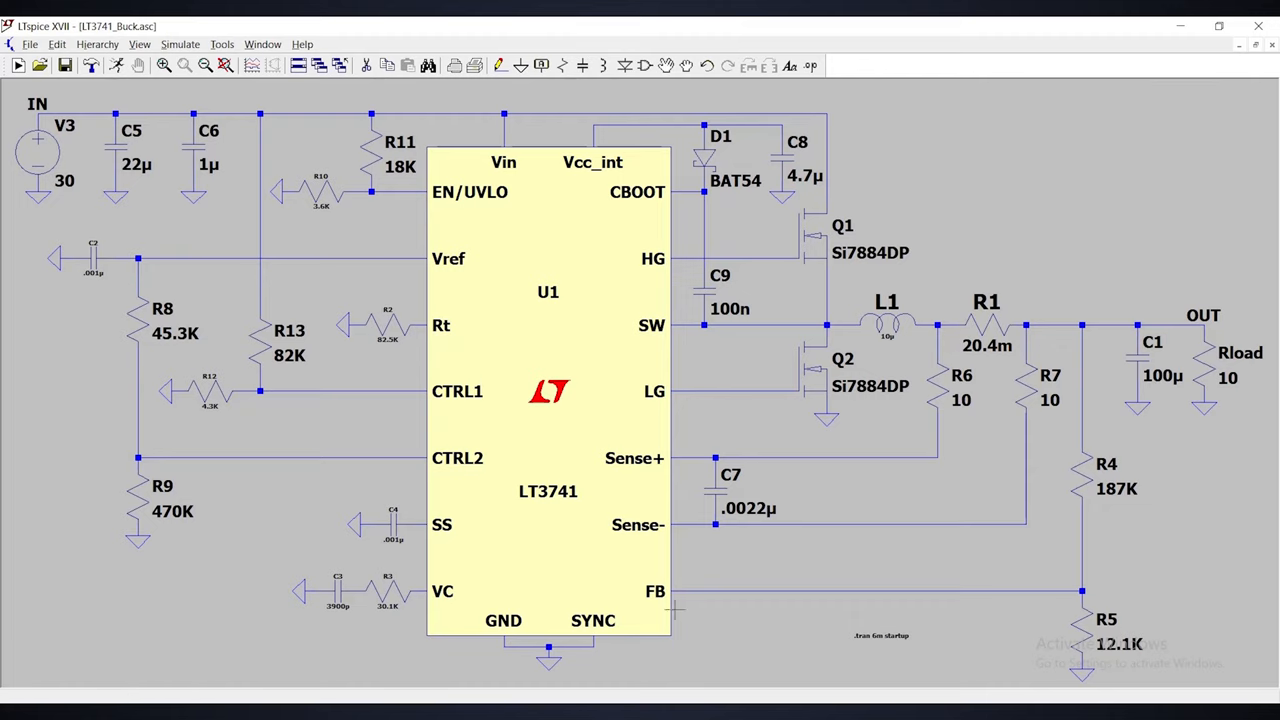
mouse_move(410, 360)
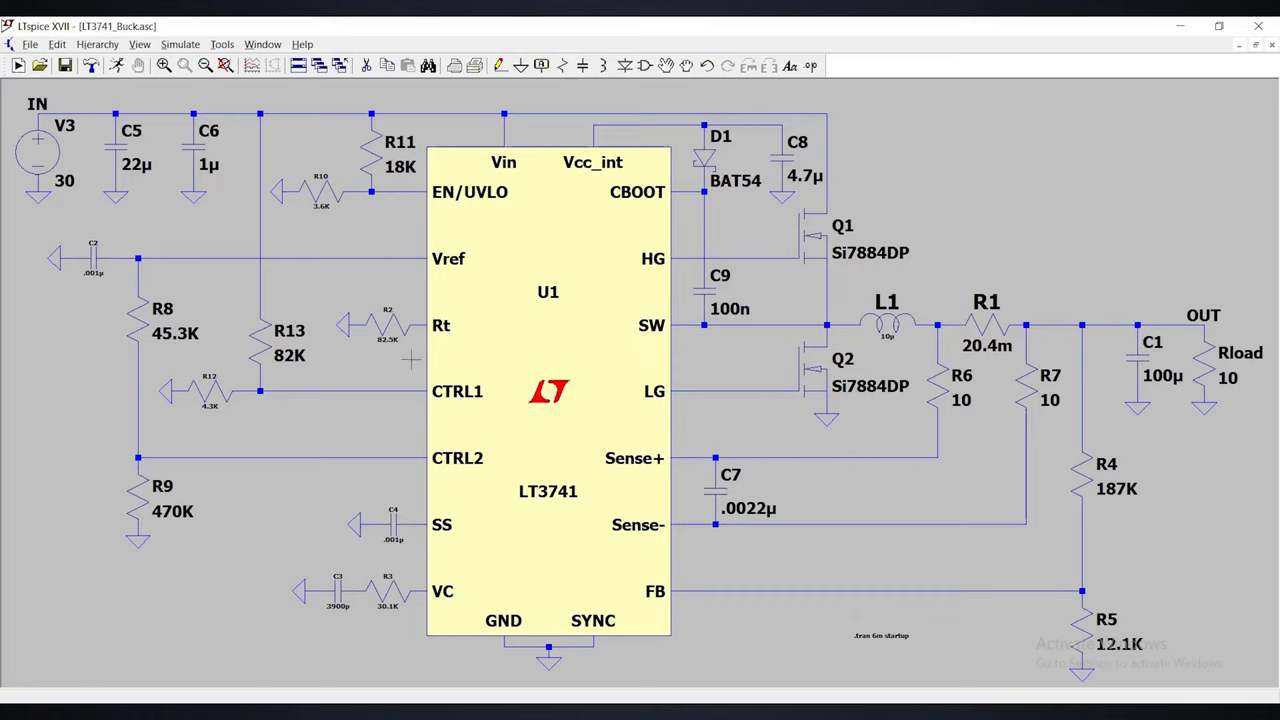
mouse_move(600, 584)
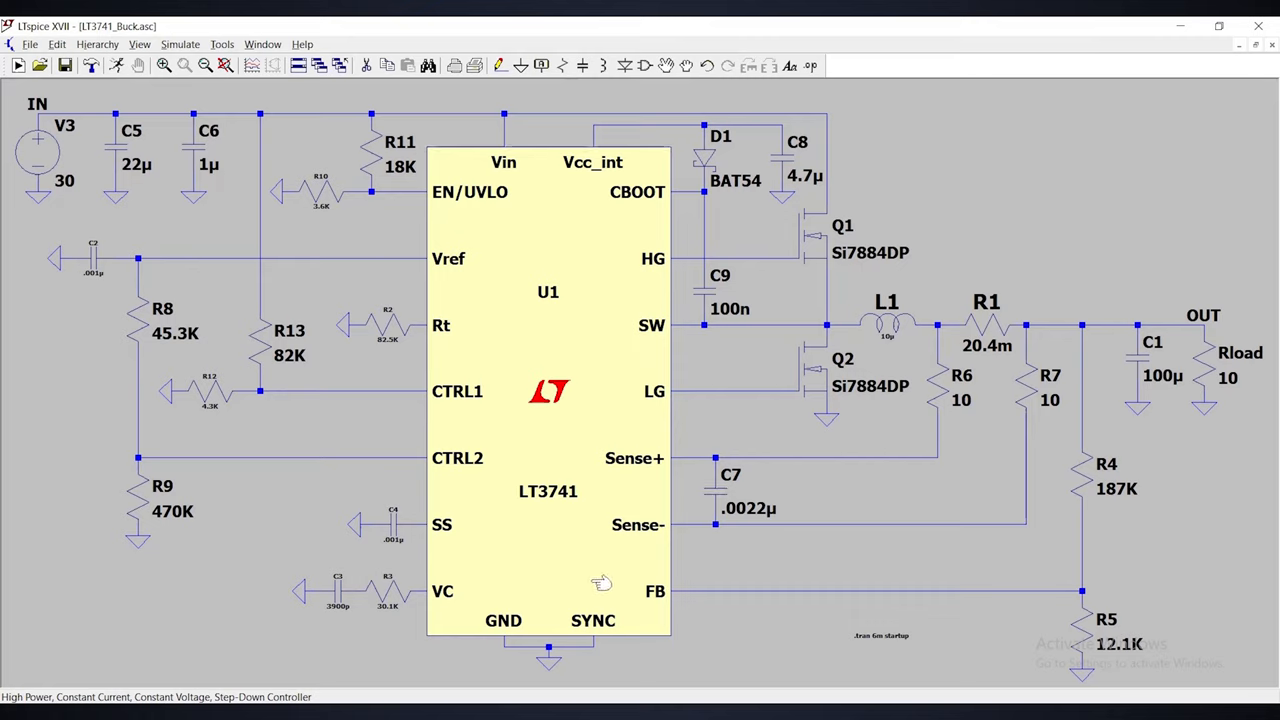
mouse_move(430, 508)
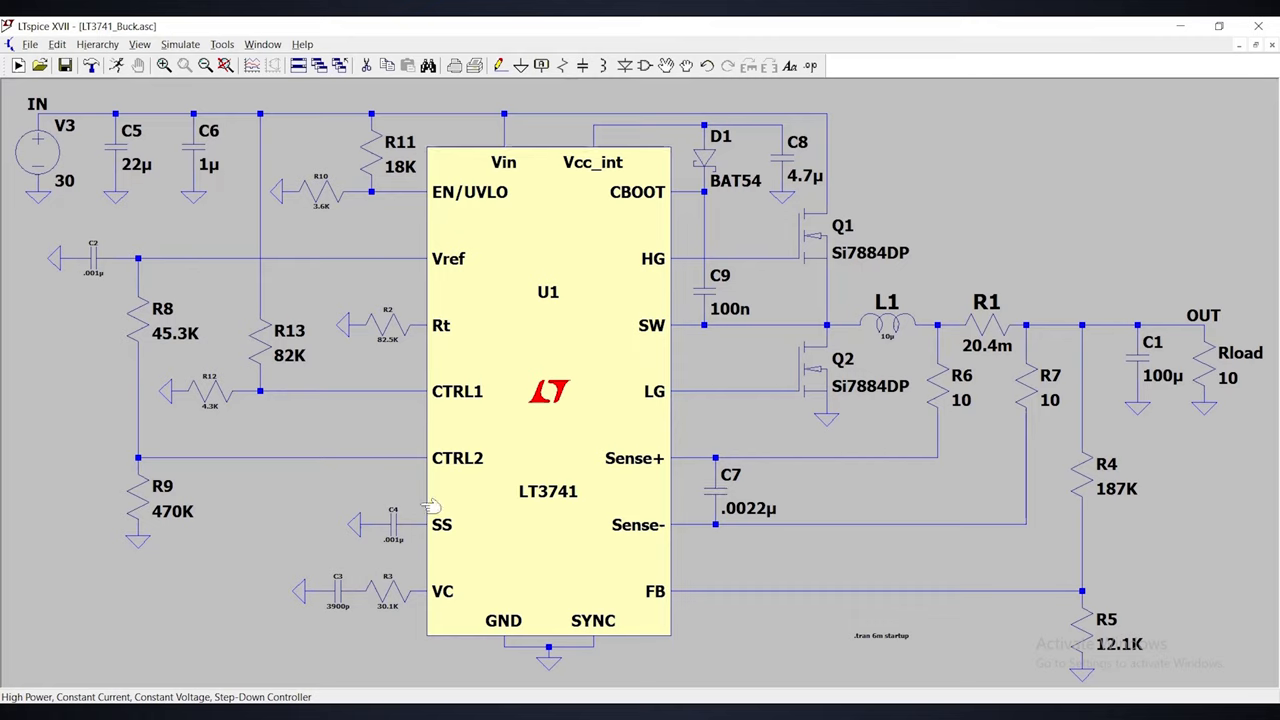
double_click(38, 150)
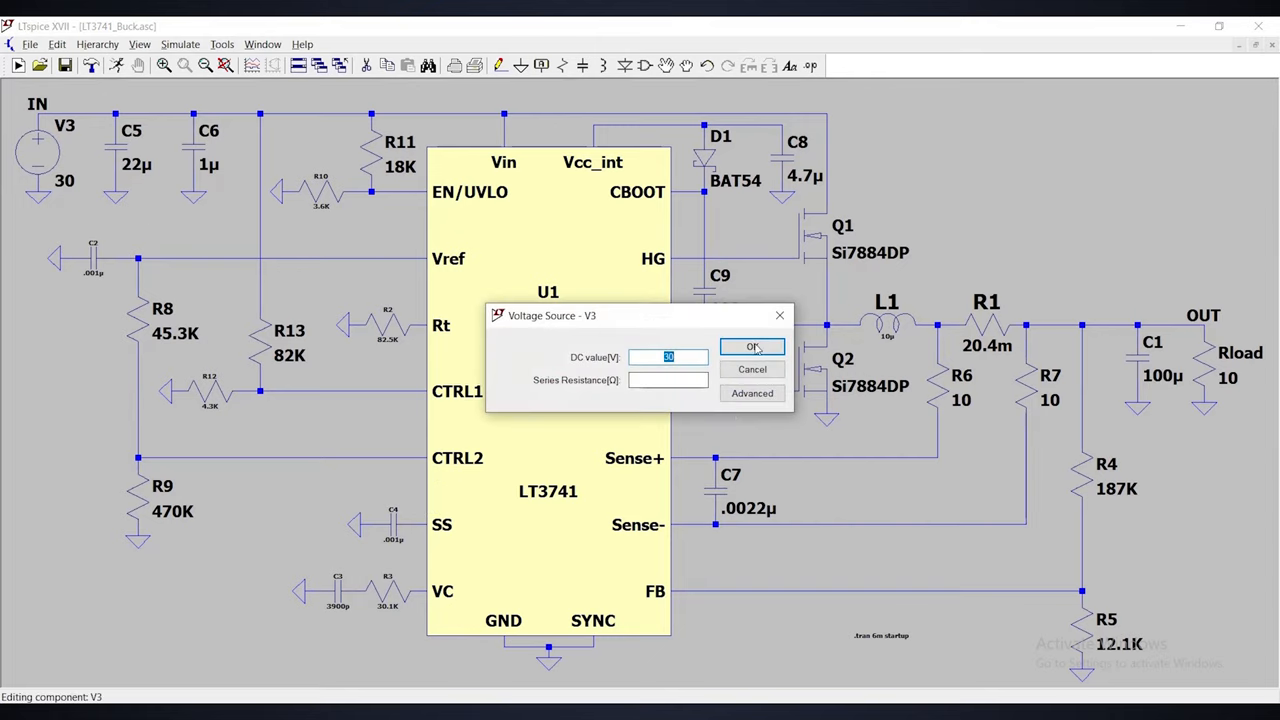
click(752, 346)
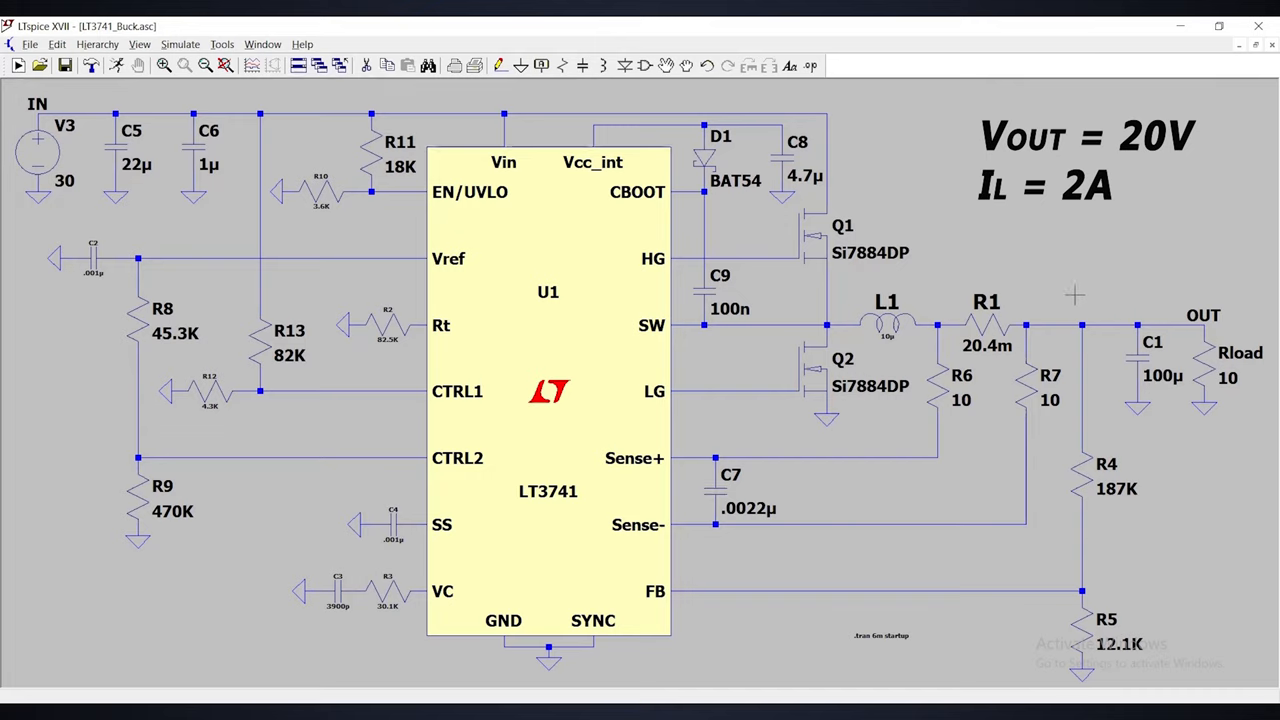
click(1020, 324)
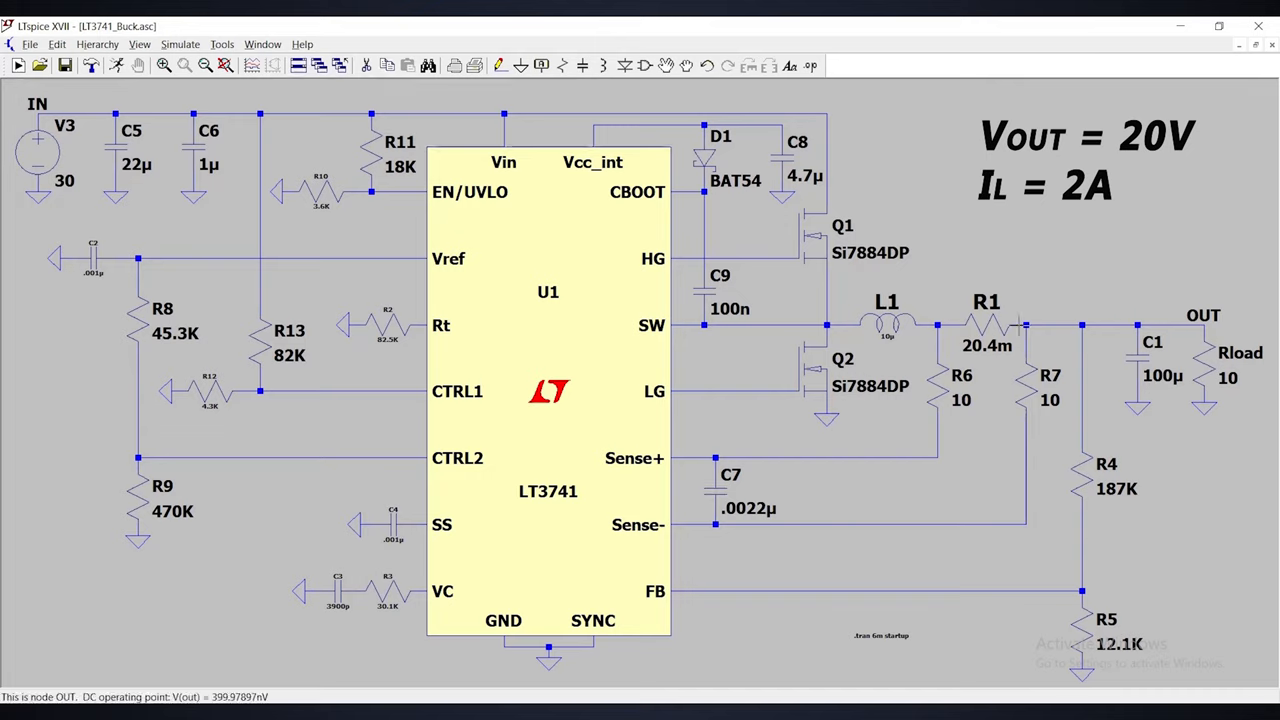
mouse_move(1104, 308)
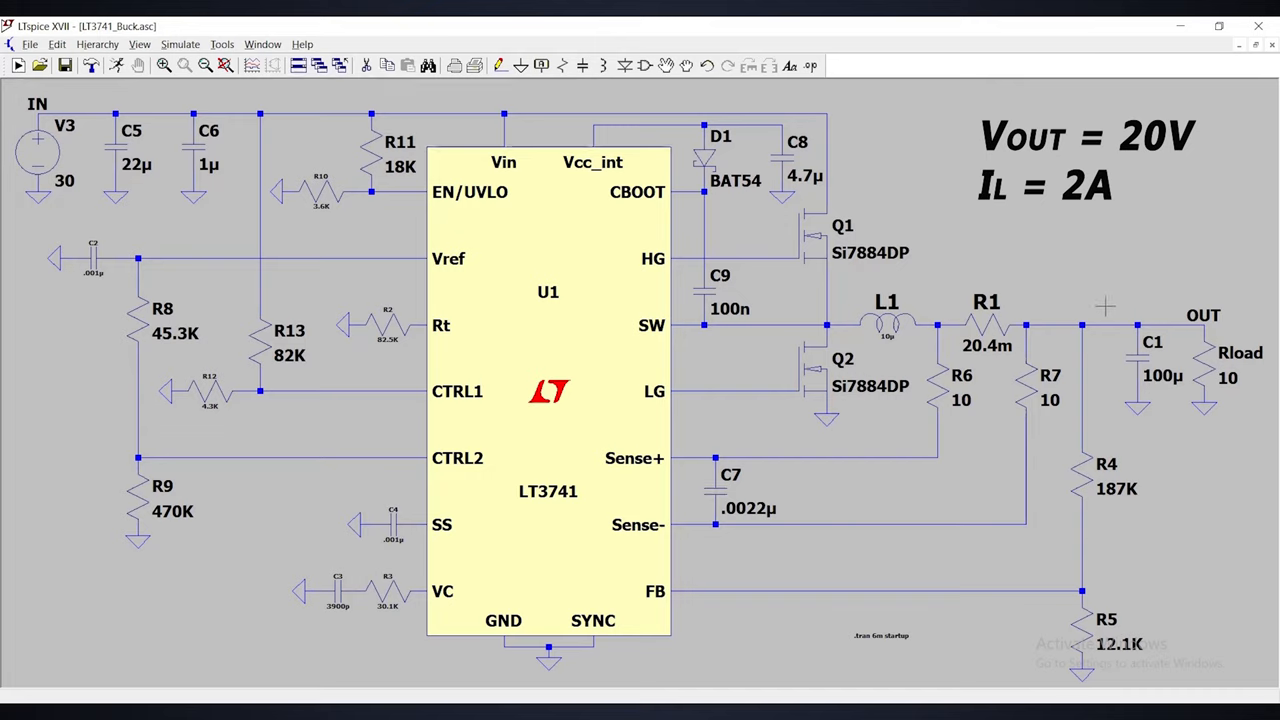
mouse_move(996, 324)
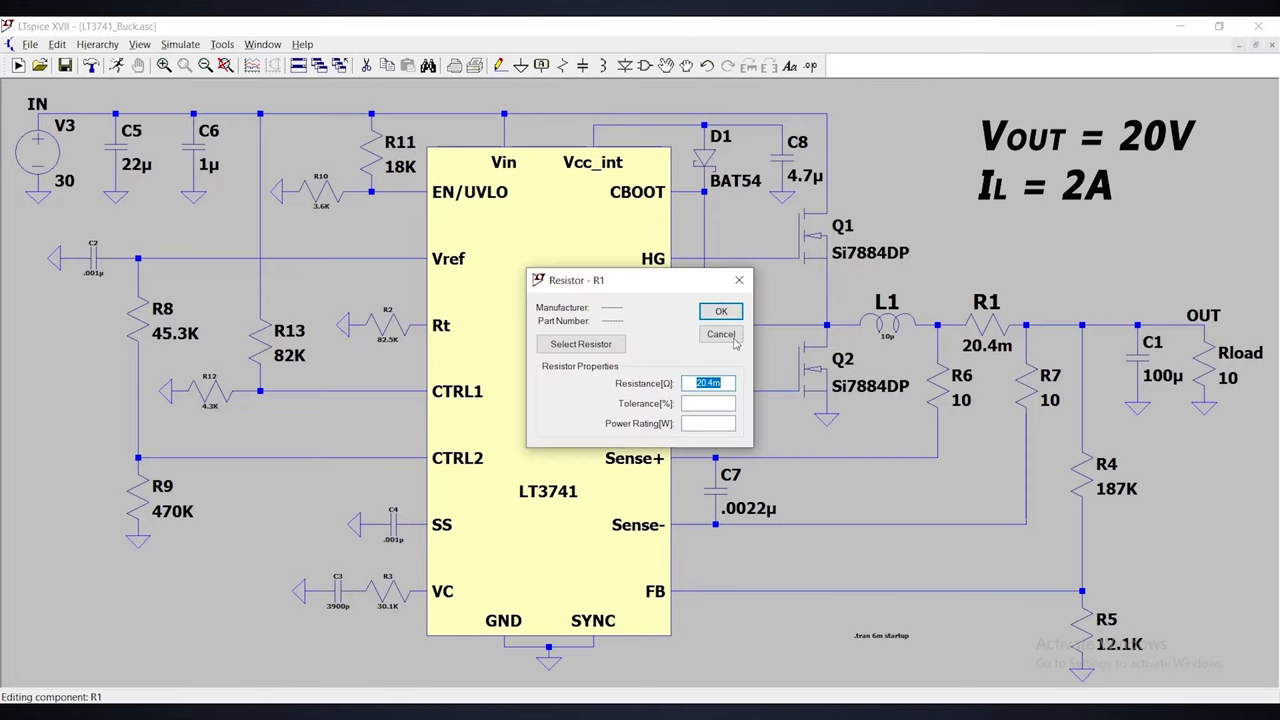
click(720, 334)
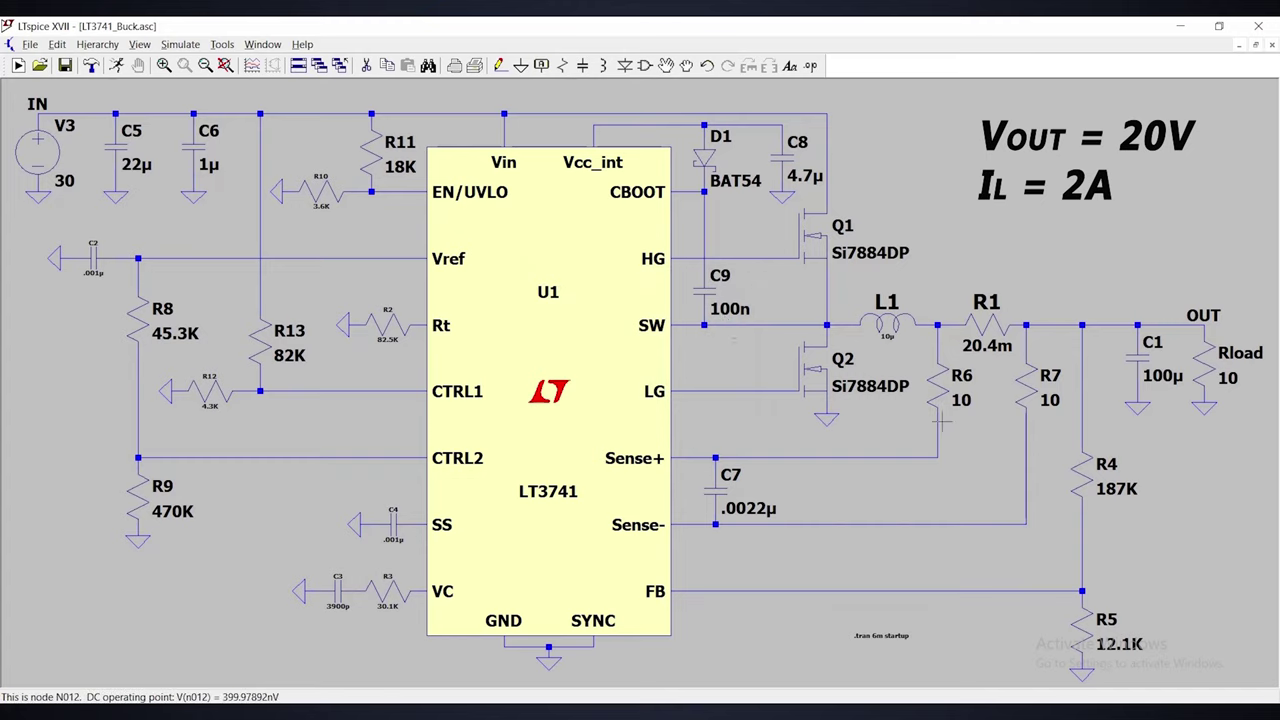
mouse_move(570, 436)
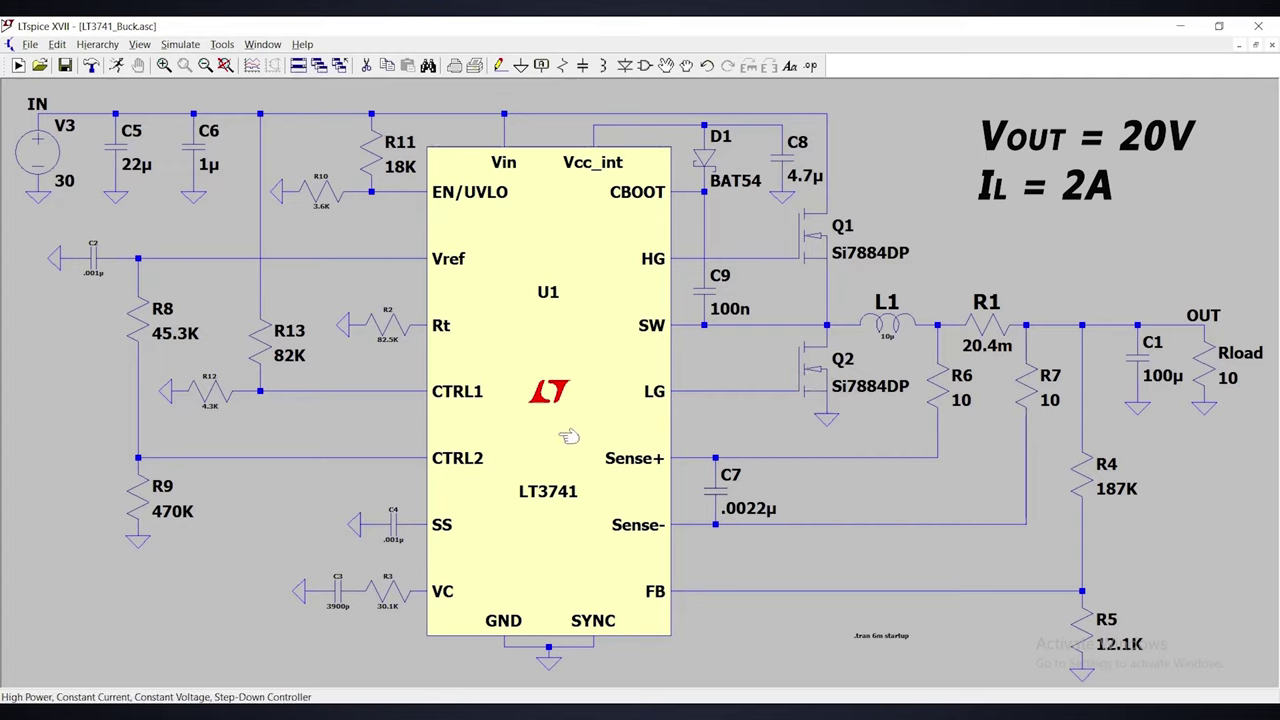
mouse_move(756, 436)
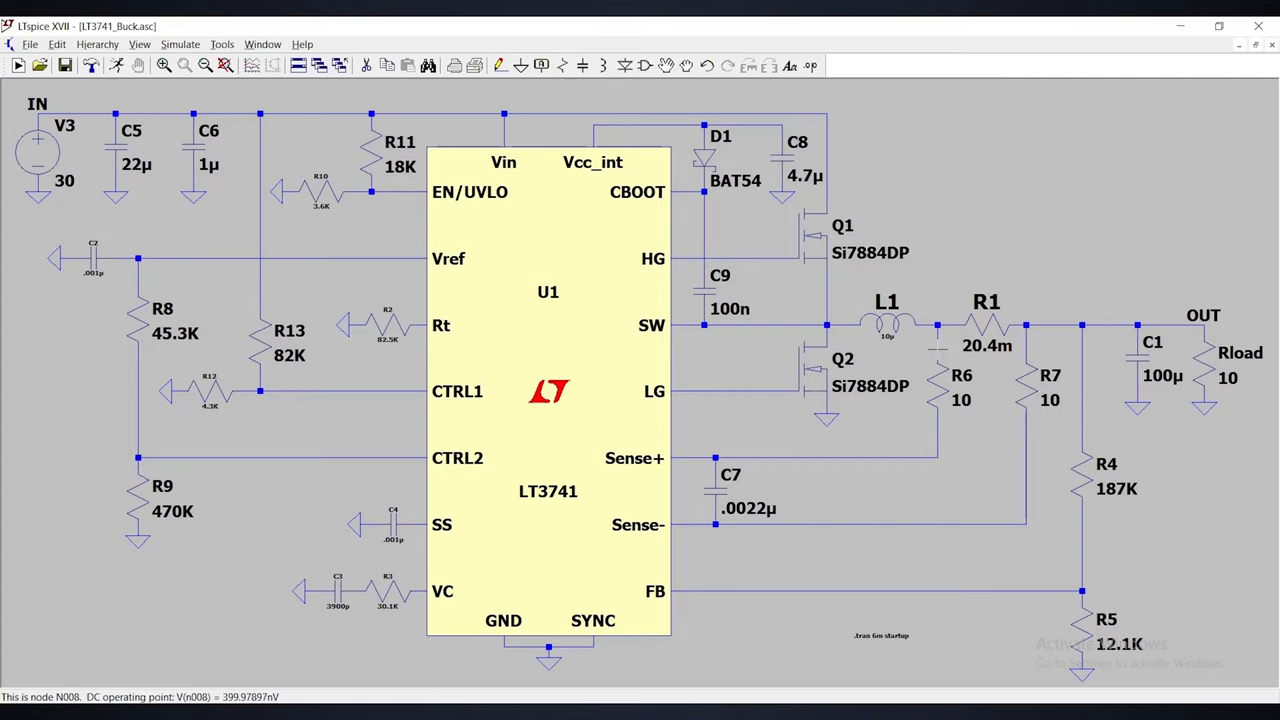
mouse_move(938, 376)
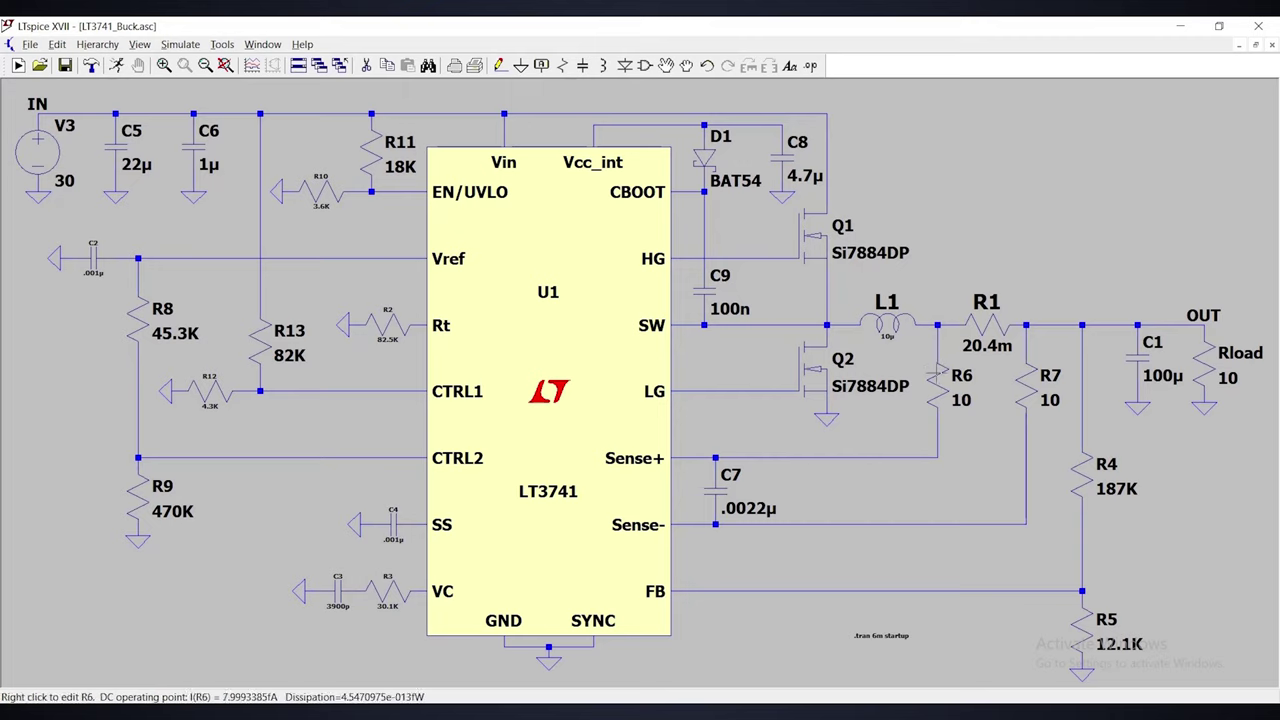
mouse_move(1046, 400)
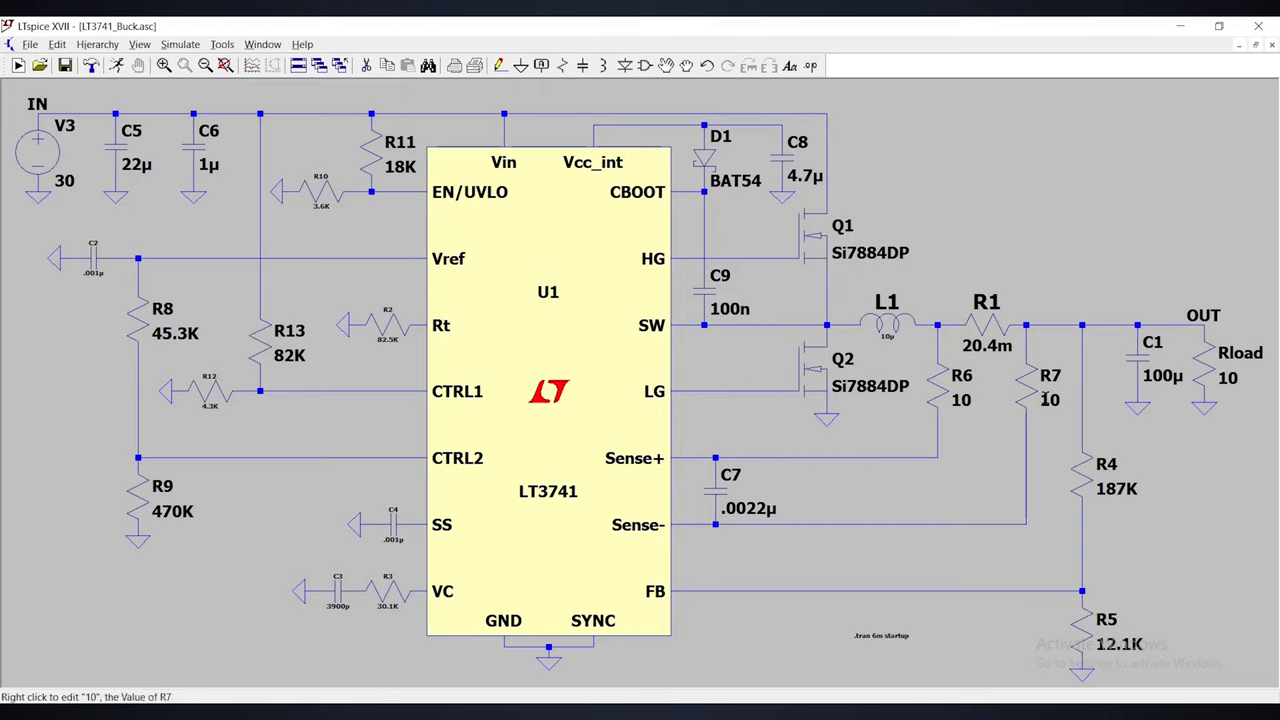
mouse_move(1008, 438)
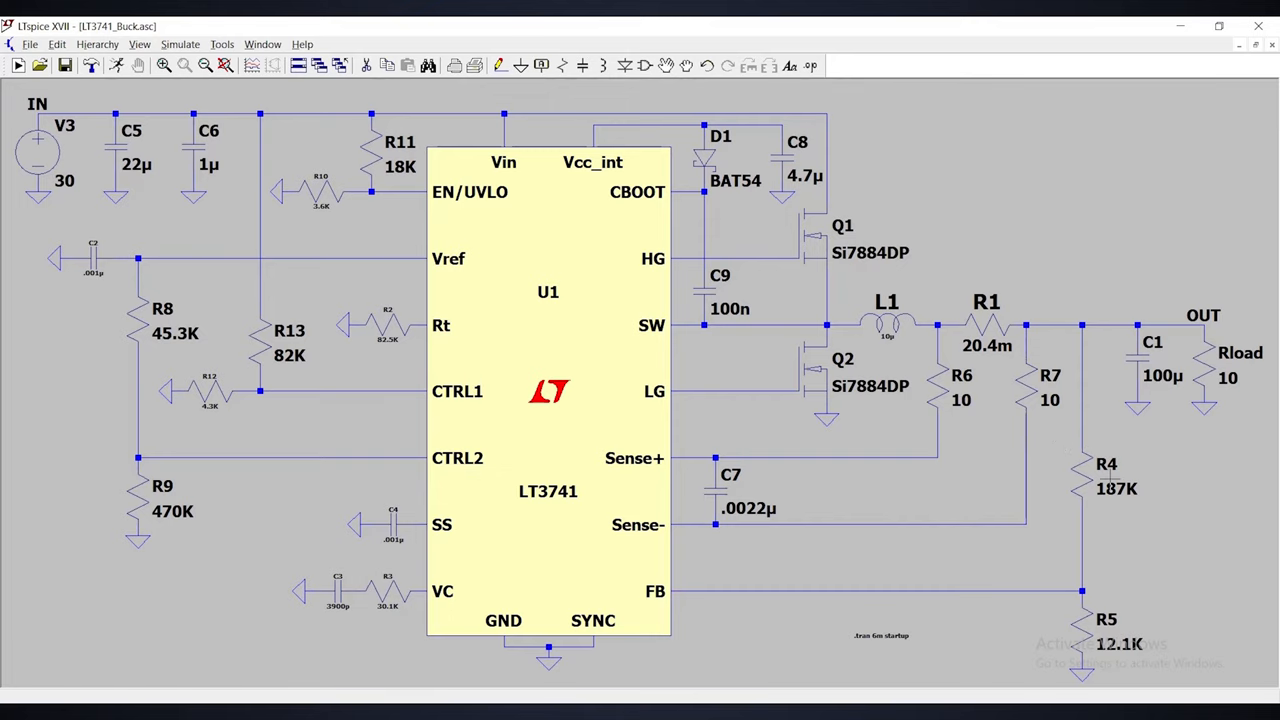
mouse_move(970, 560)
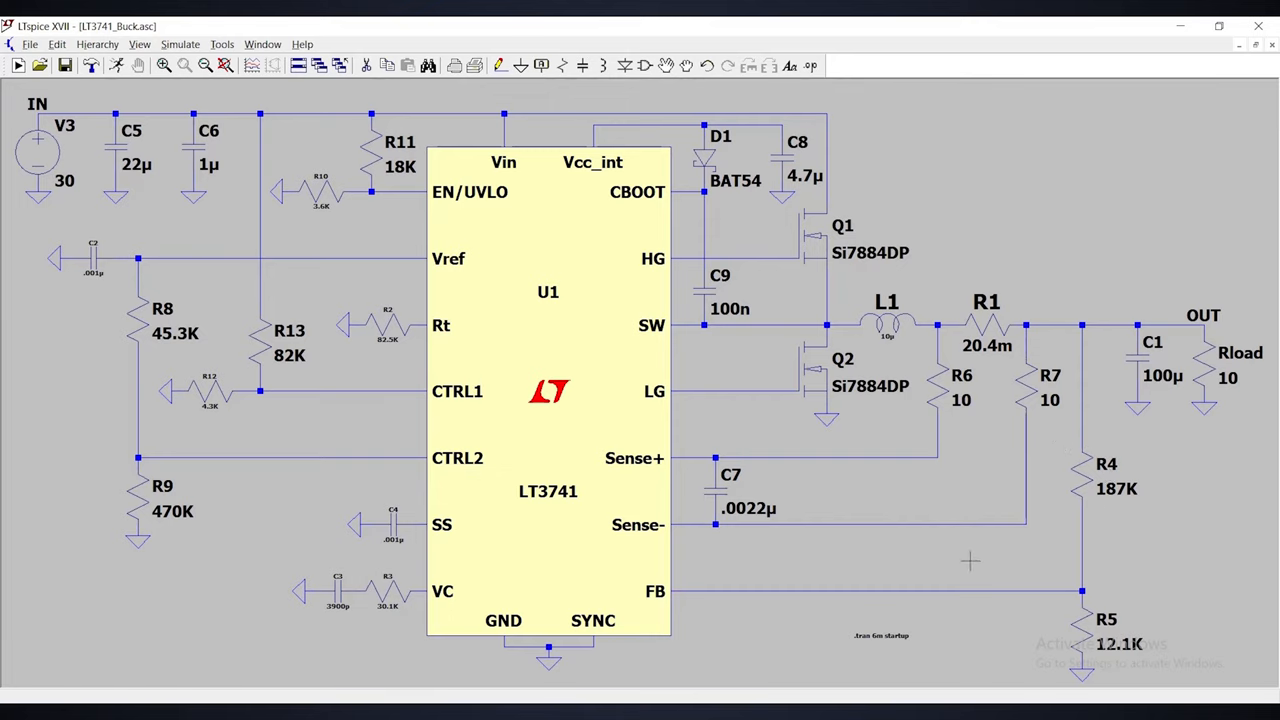
mouse_move(1240, 352)
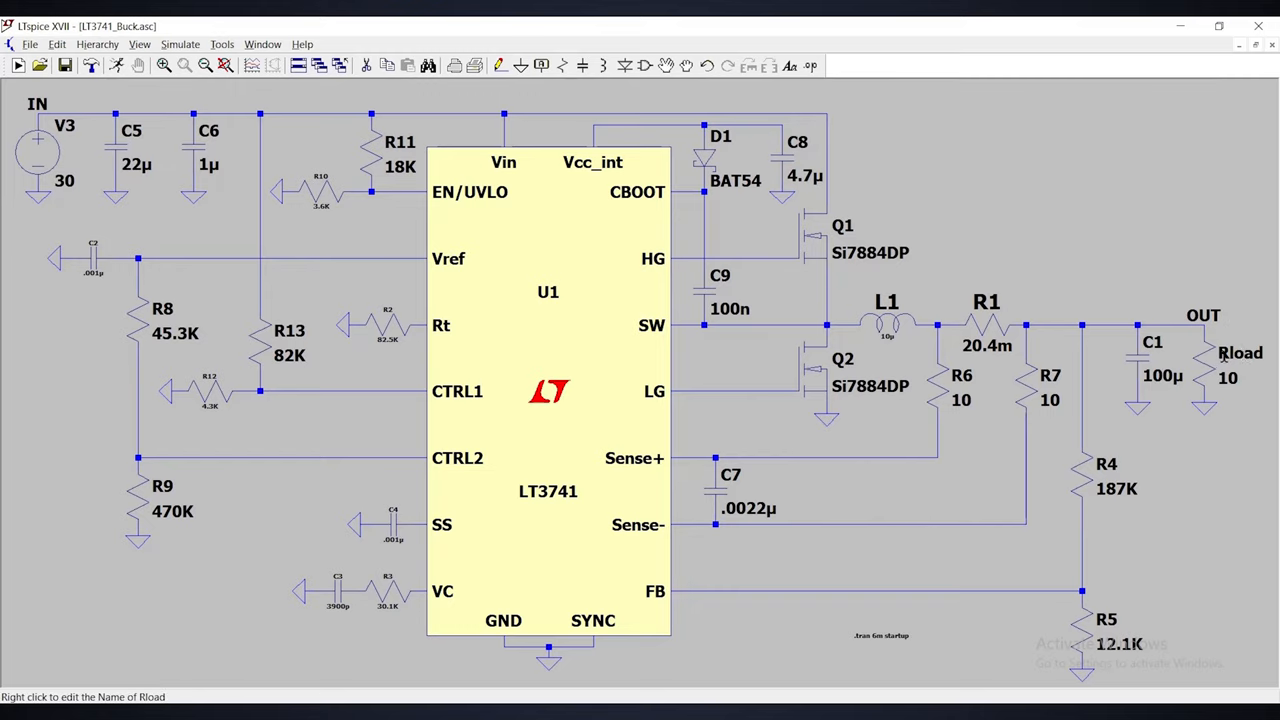
Dismiss the Rload rename prompt without changing the designator.
right_click(1240, 352)
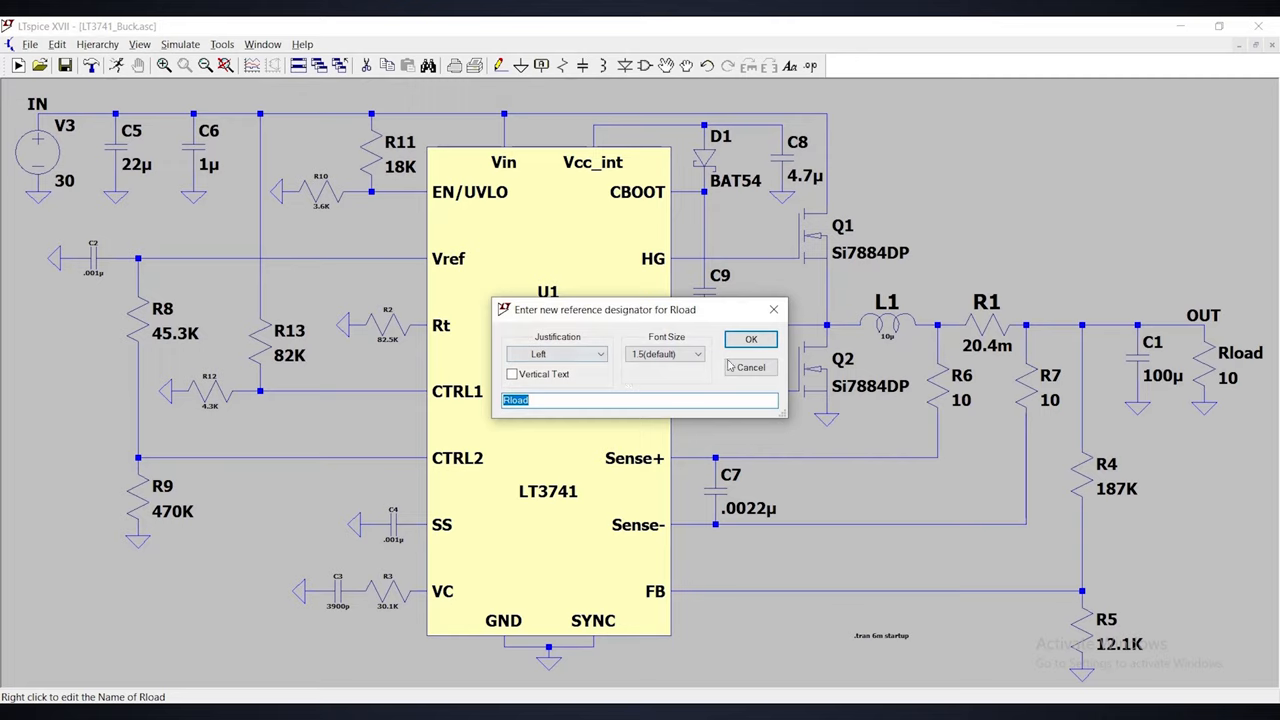
click(752, 338)
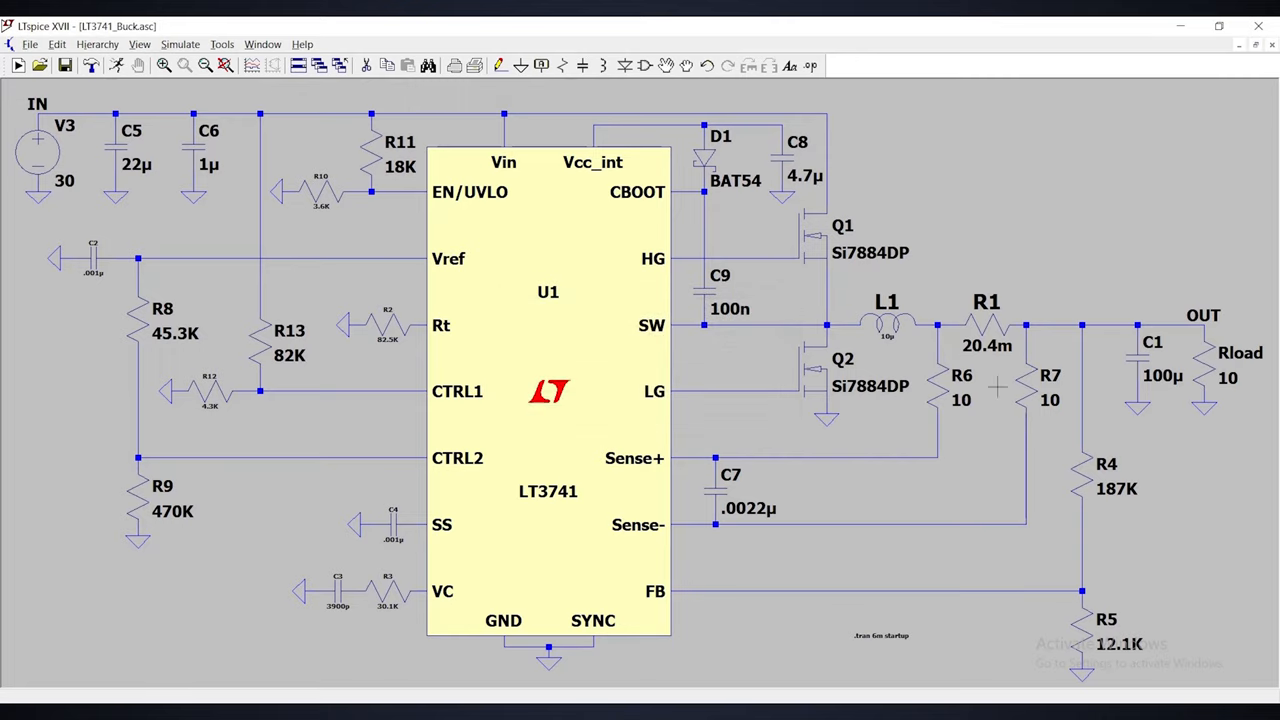
mouse_move(1080, 252)
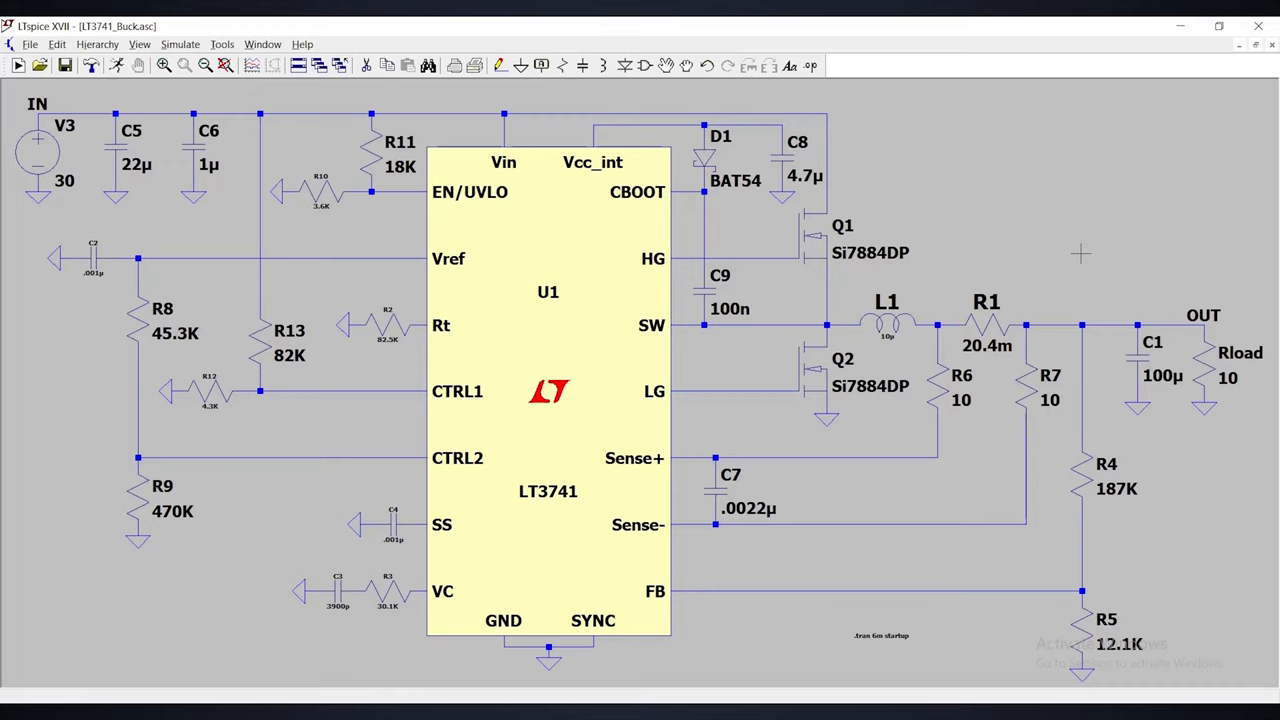
mouse_move(1224, 228)
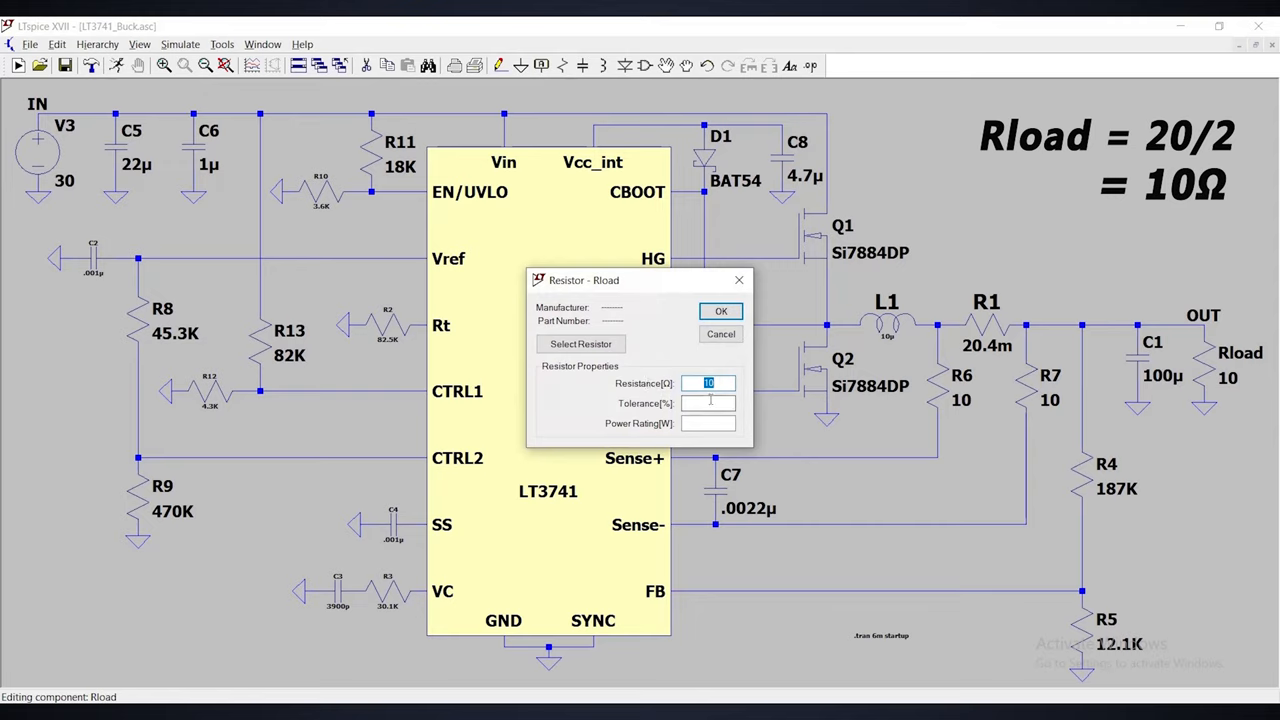
Confirm the 10 Ω load, simulate and plot V(out) near 19.7 V with I(Rload) about 1.97 A.
click(720, 312)
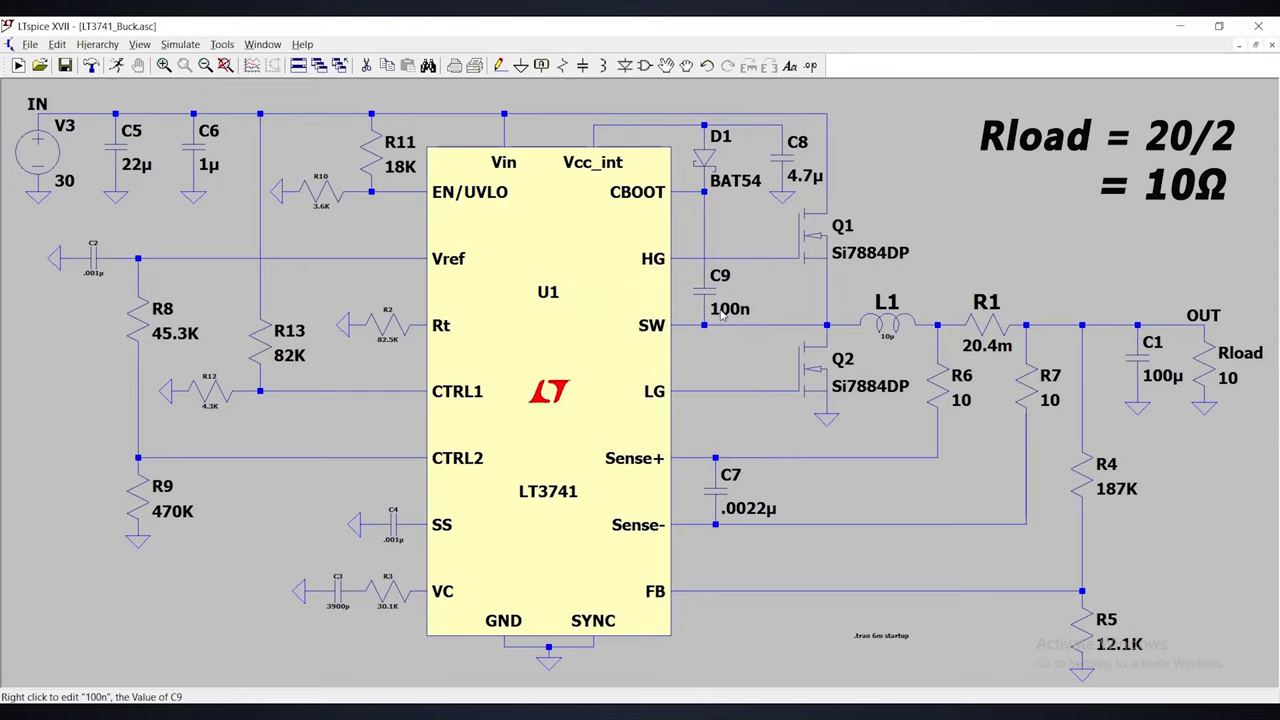
mouse_move(1212, 270)
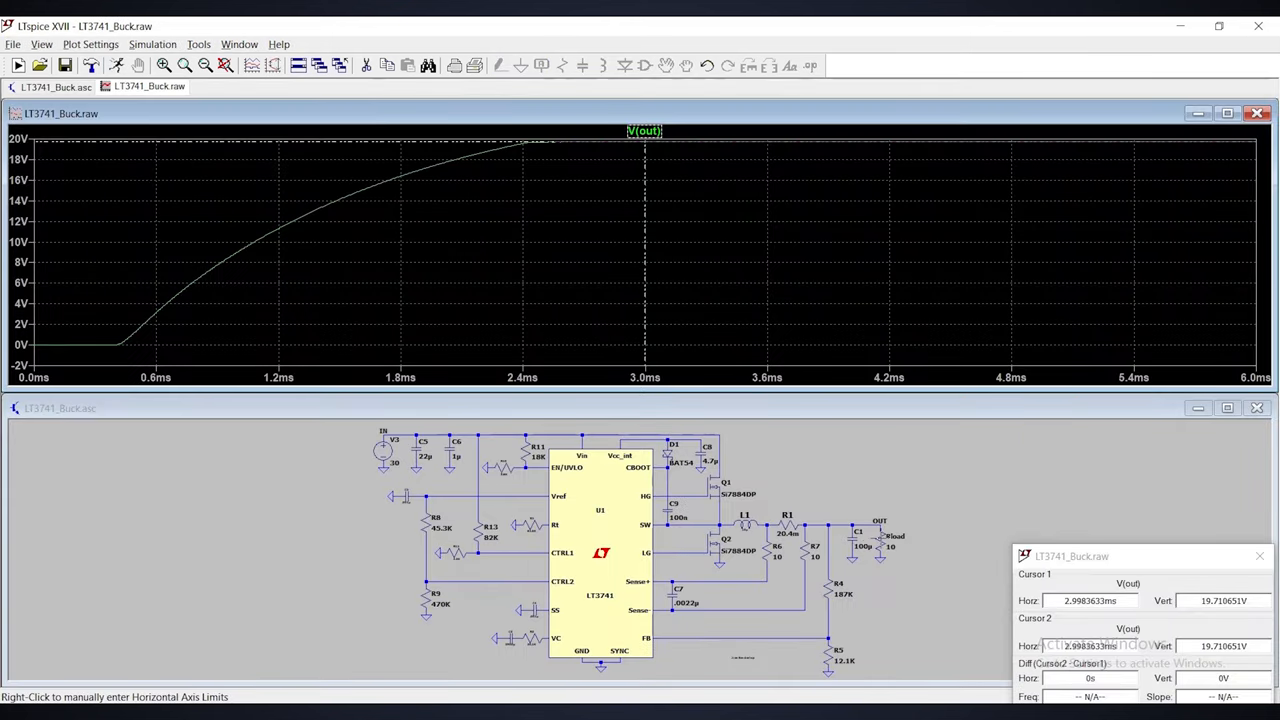
mouse_move(708, 318)
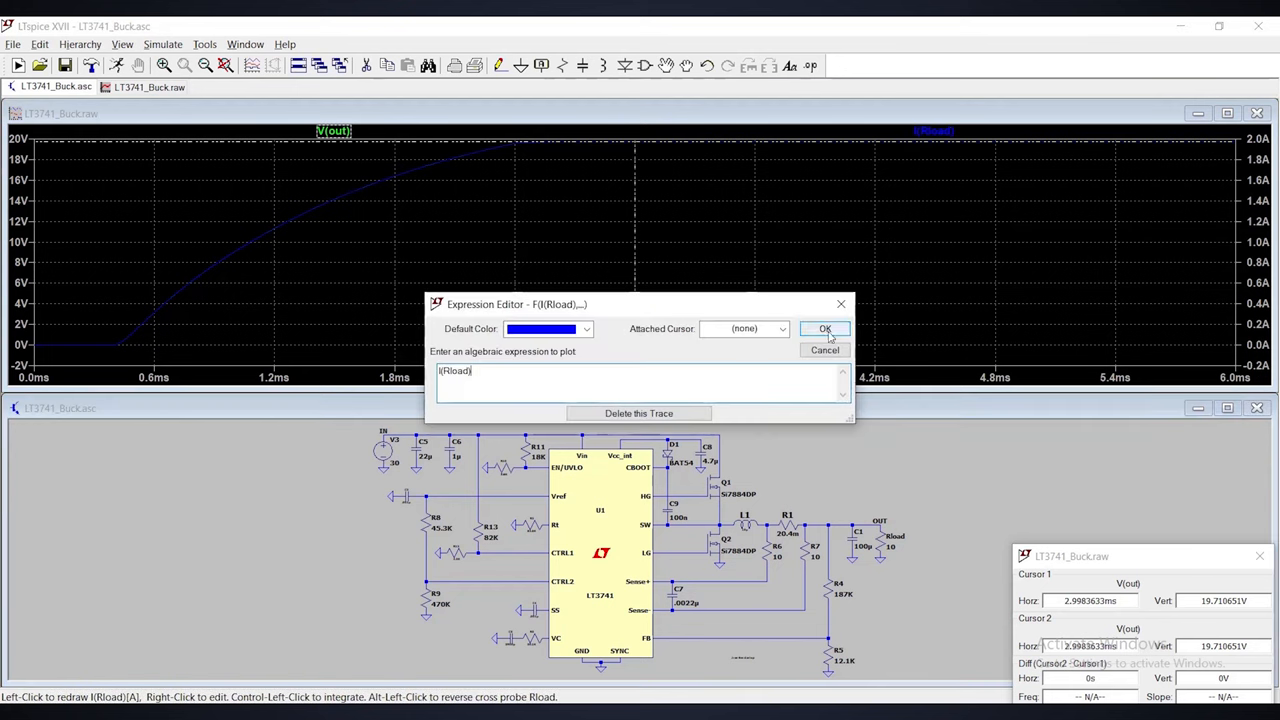
click(824, 328)
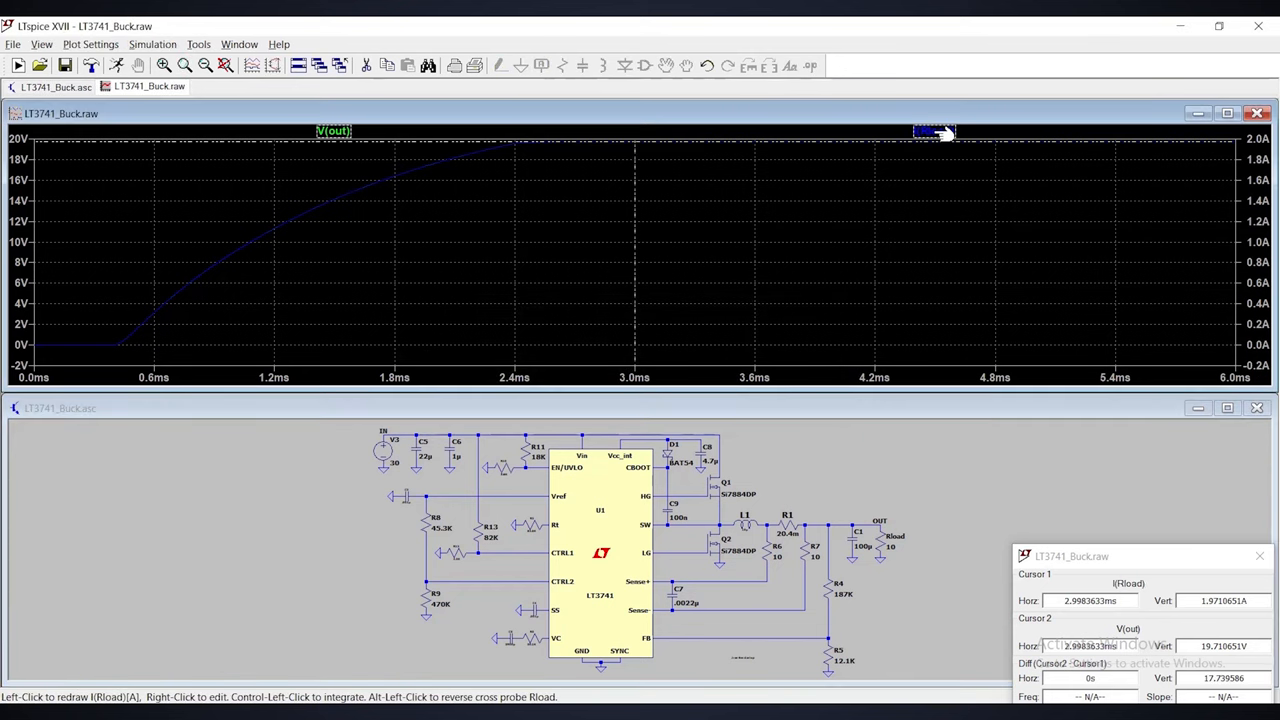
click(332, 132)
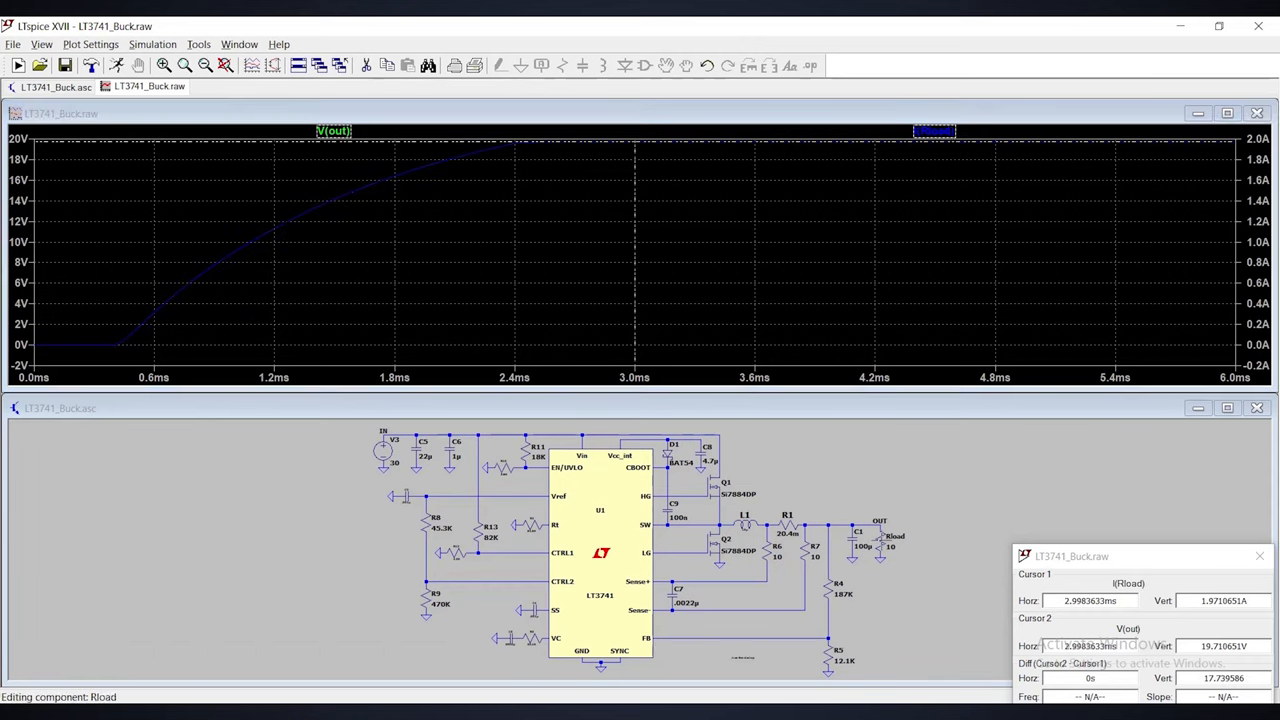
Raise Rload, re-simulate and add I(Rload), reading Vout 19.84 V at 0.99 A.
double_click(894, 536)
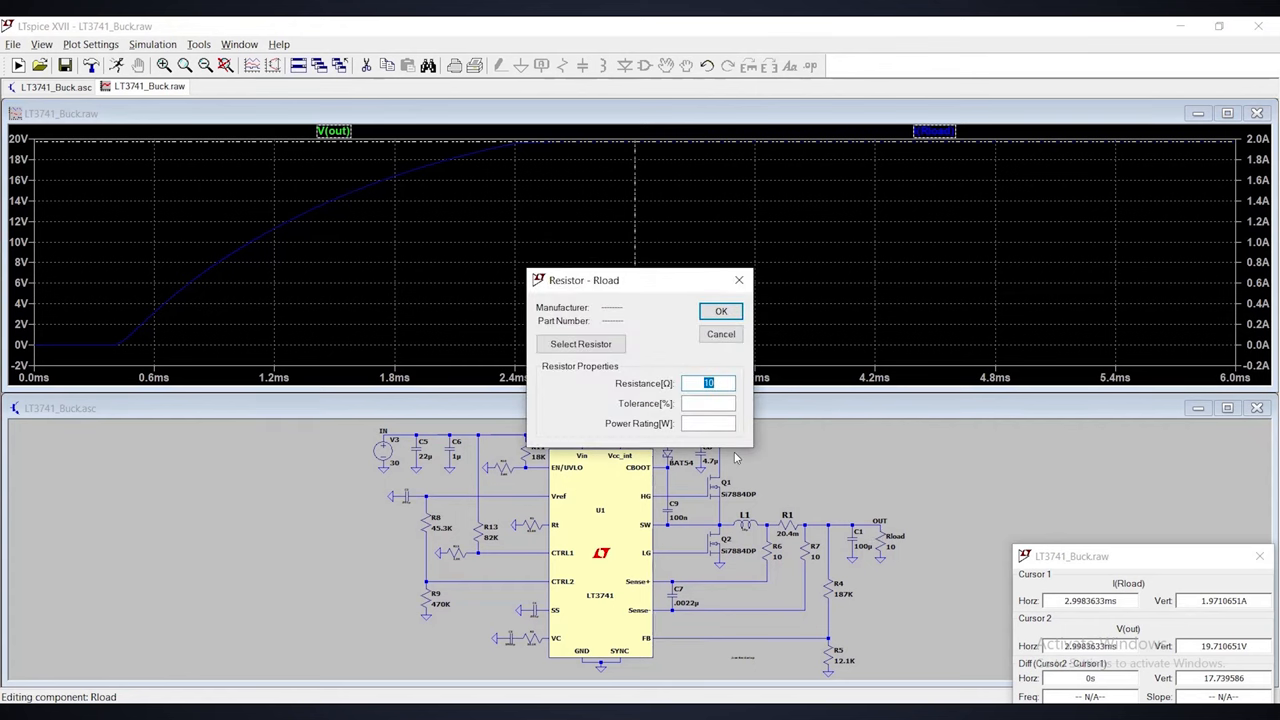
click(720, 312)
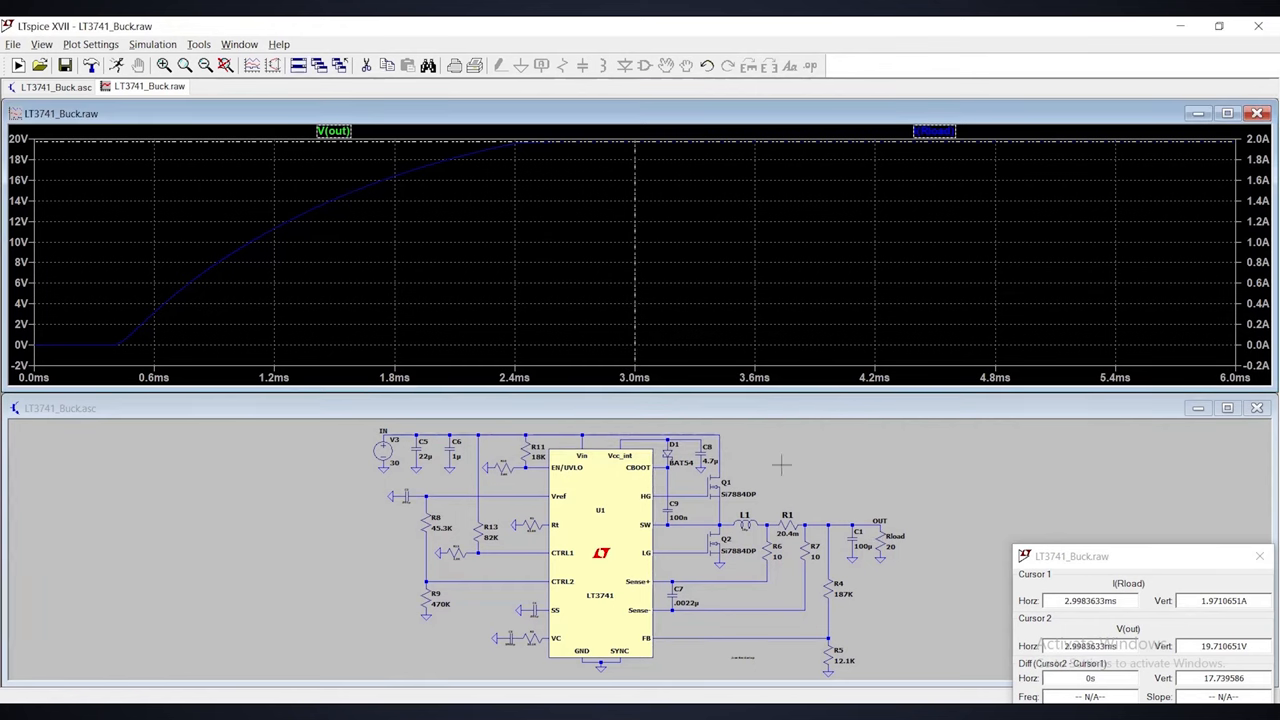
mouse_move(966, 564)
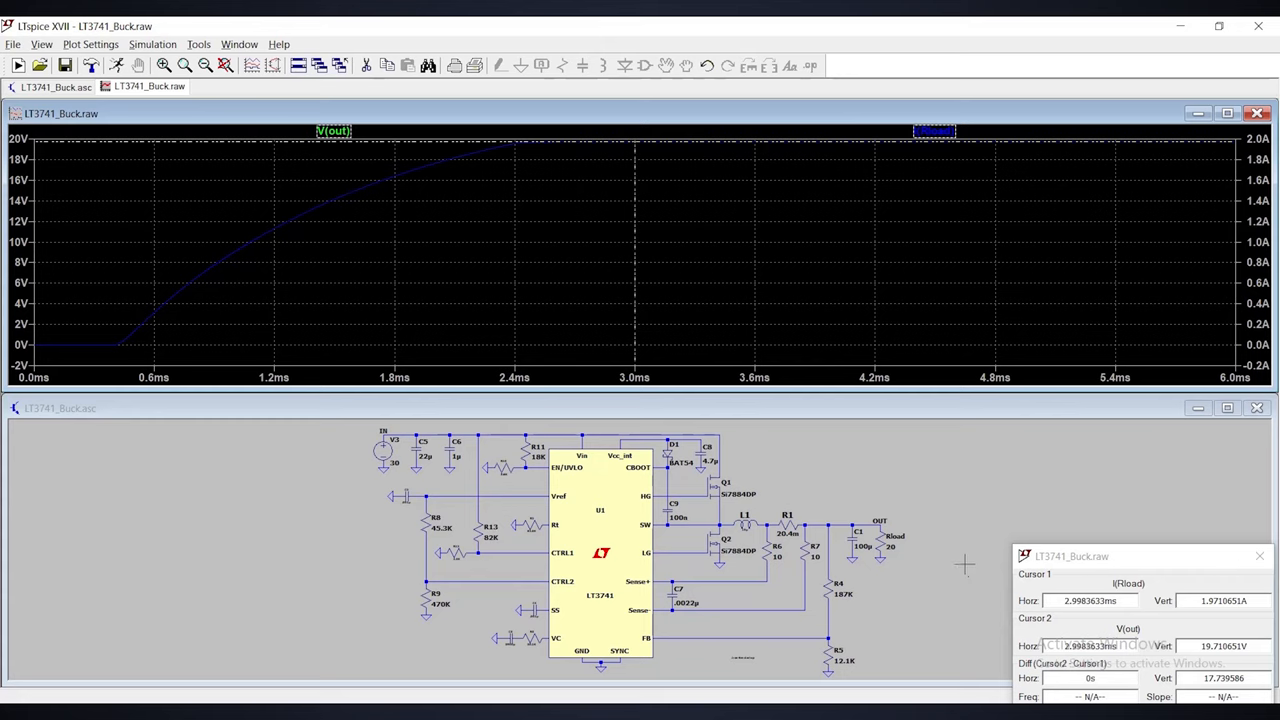
mouse_move(918, 520)
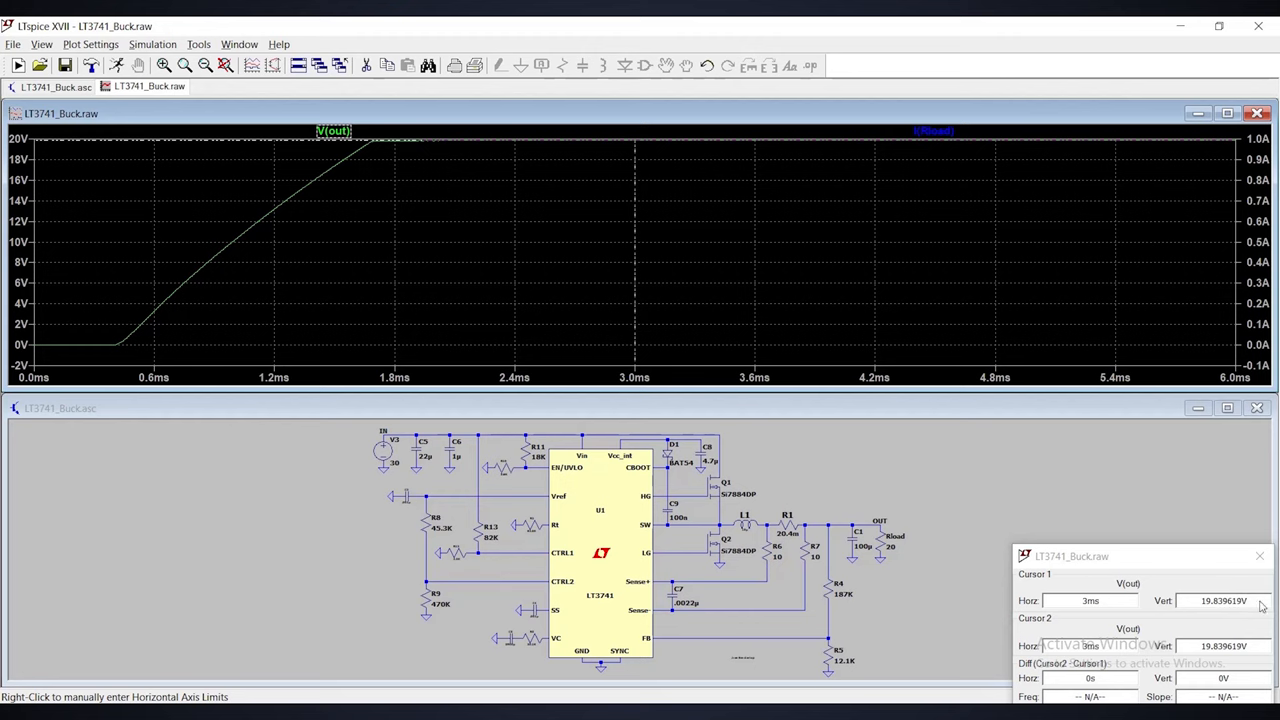
mouse_move(1228, 574)
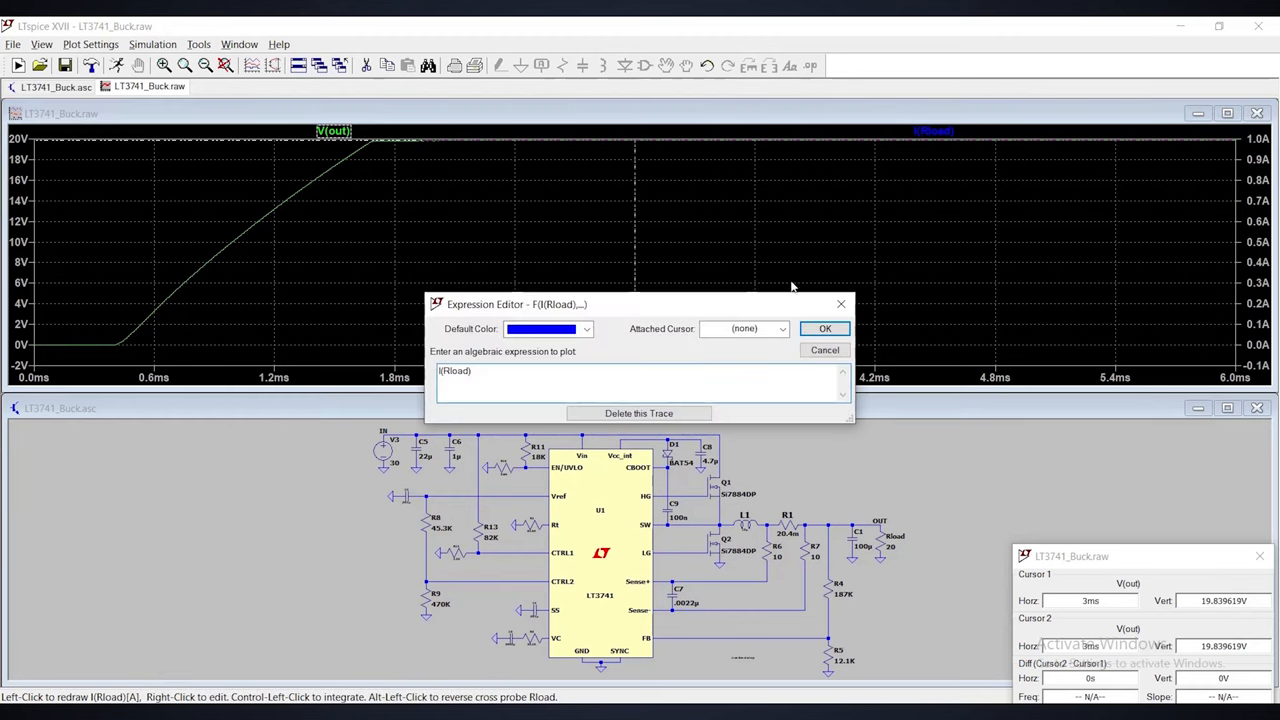
click(824, 328)
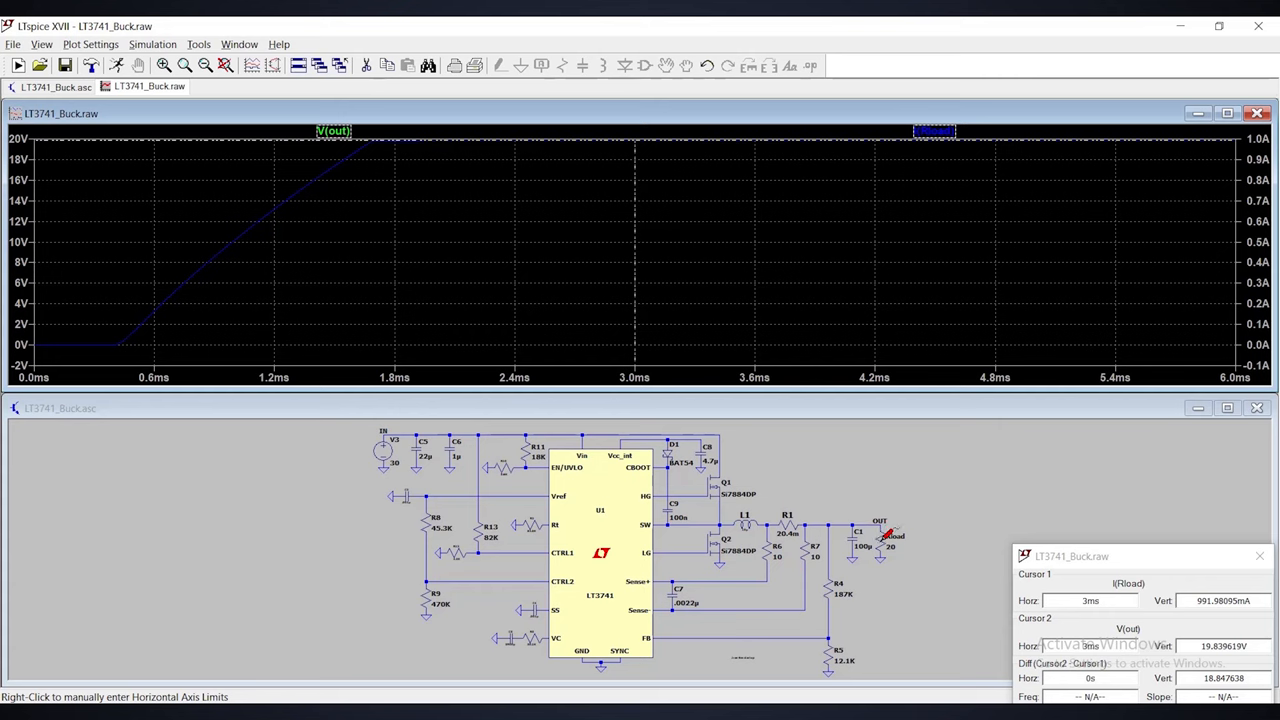
Lower the Rload resistance and confirm the new value.
double_click(896, 536)
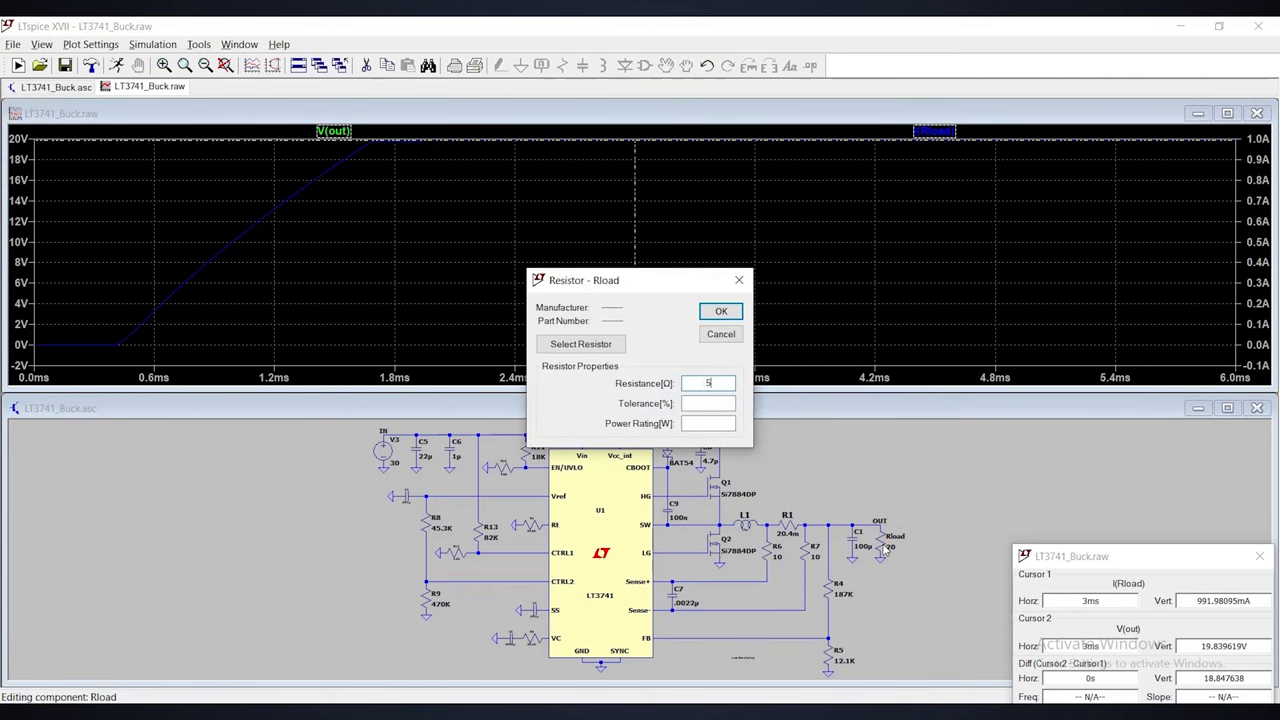
click(720, 312)
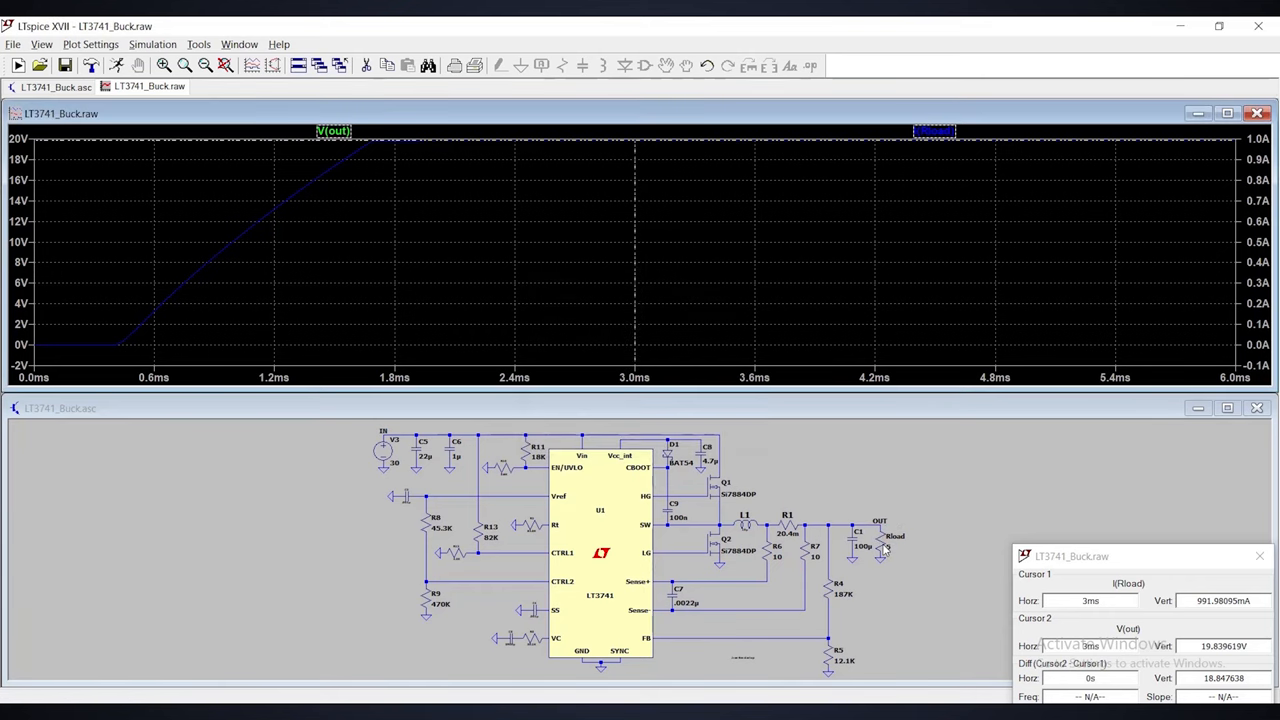
mouse_move(964, 580)
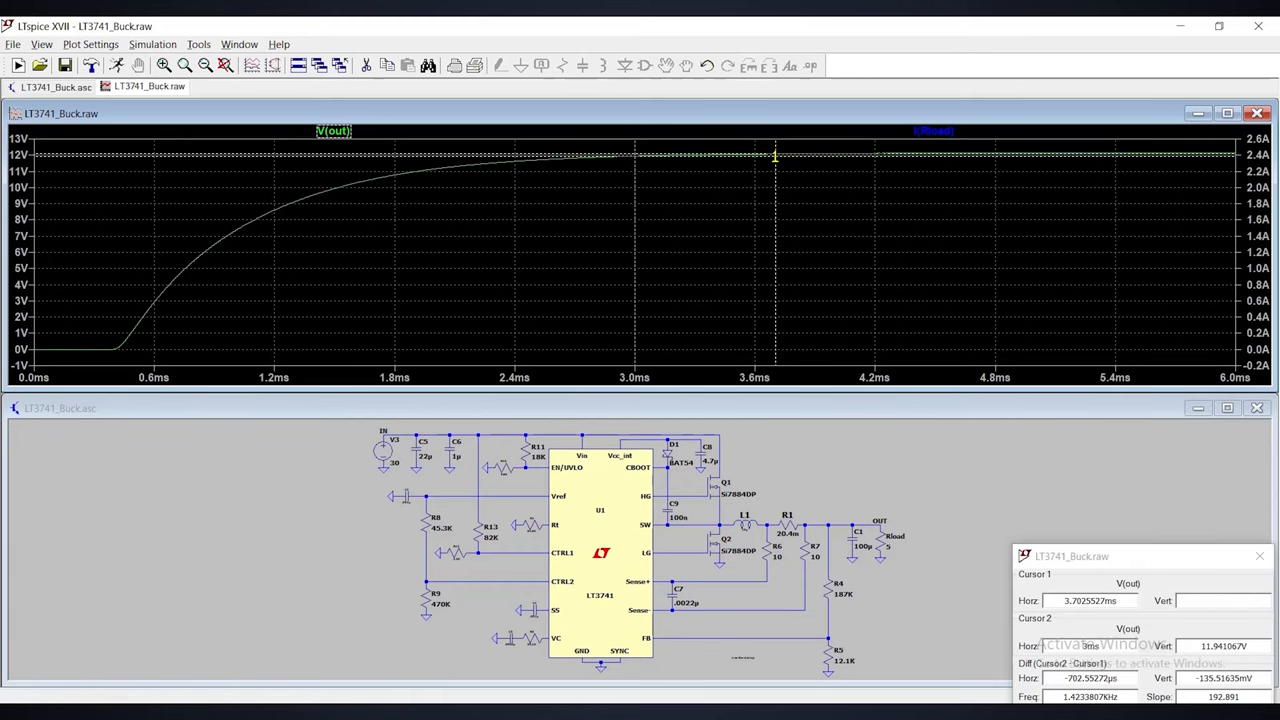
mouse_move(956, 136)
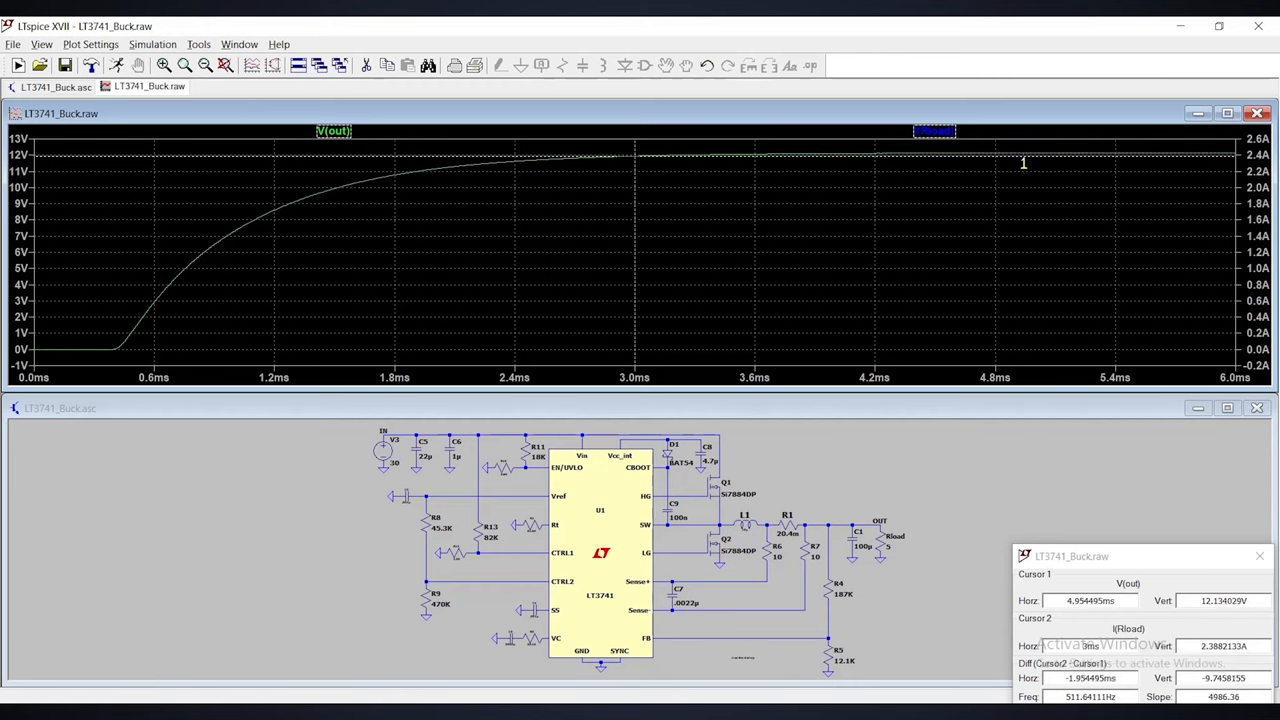
Change Rload again, re-simulate and read Vout about 19.72 V and I(Rload) with cursors.
double_click(384, 452)
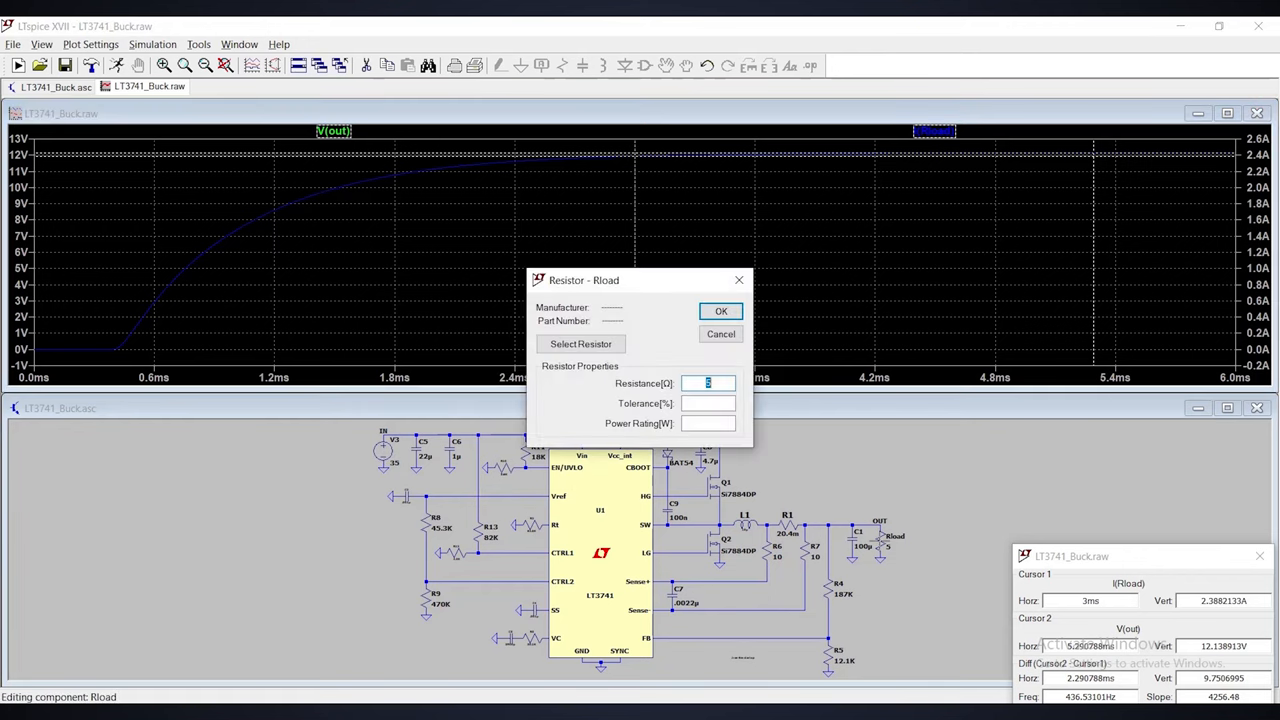
click(720, 312)
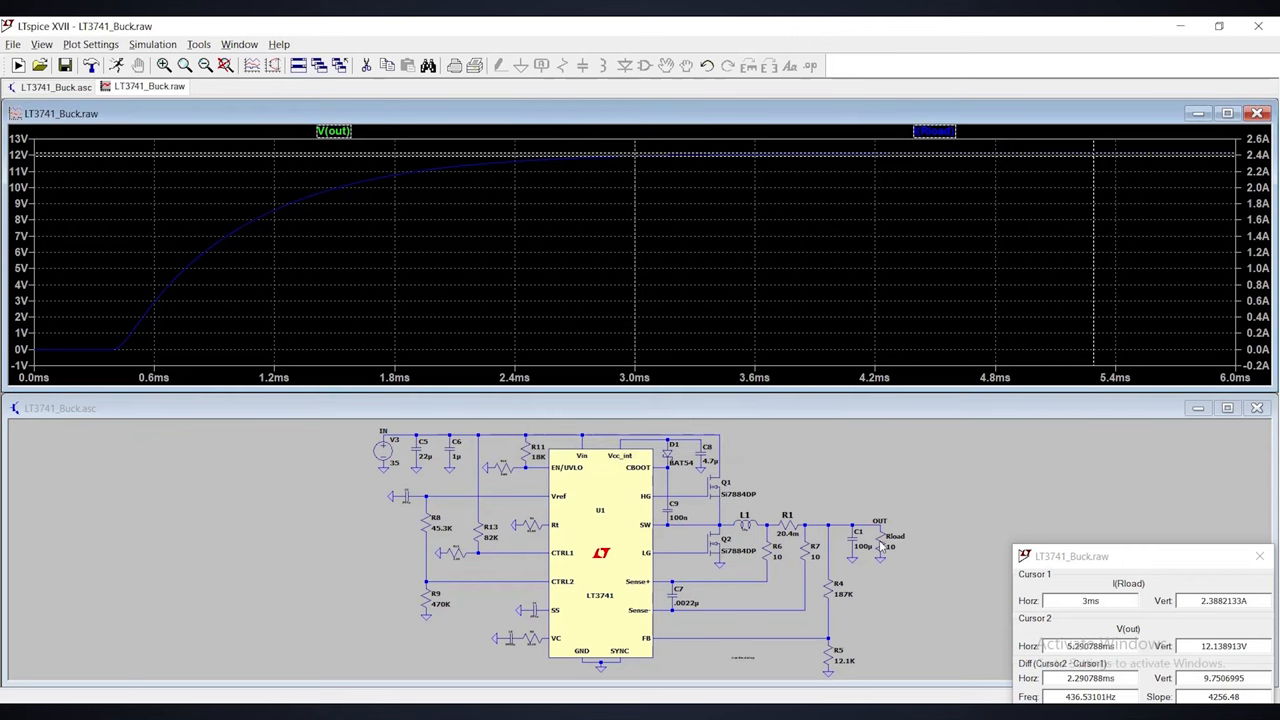
mouse_move(148, 210)
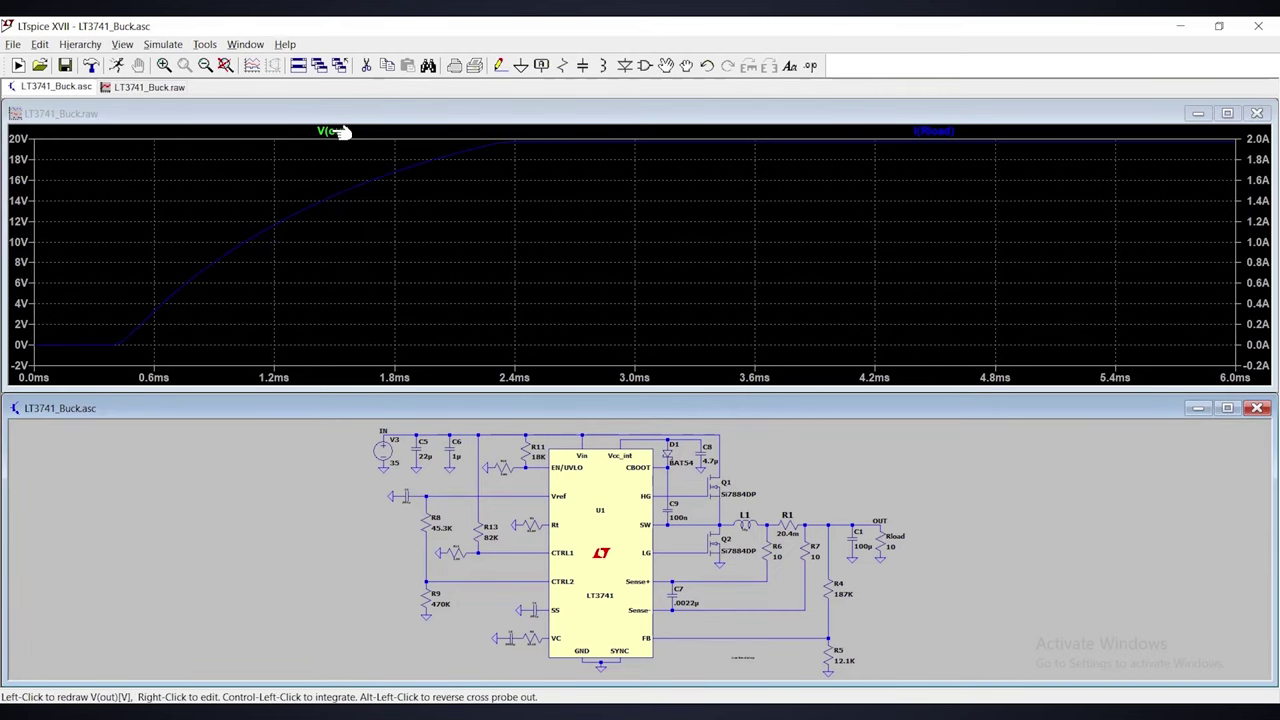
click(332, 132)
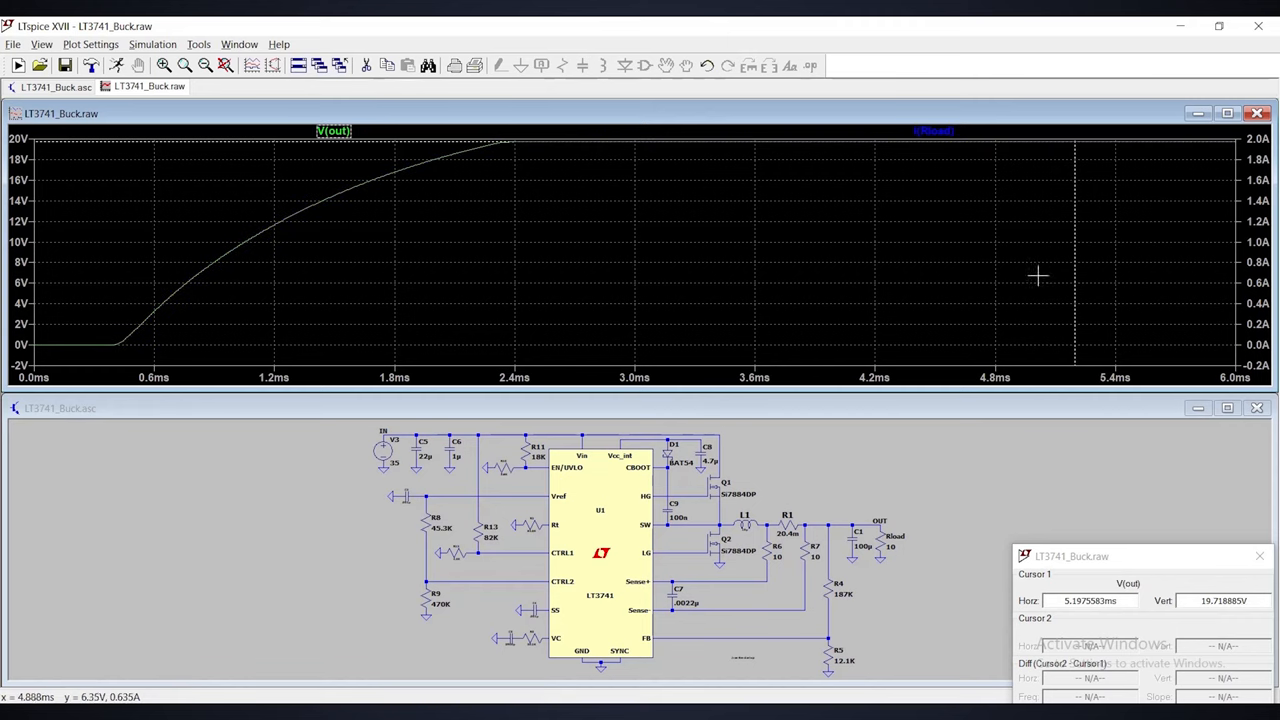
click(932, 132)
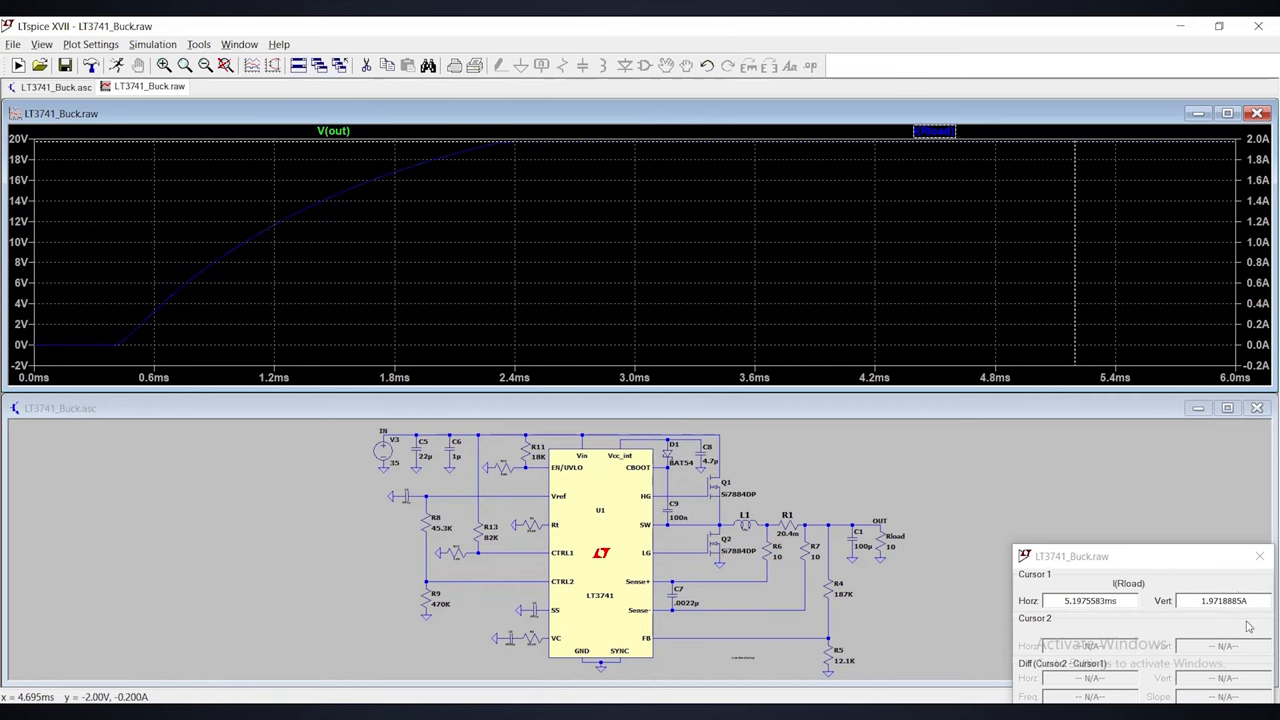